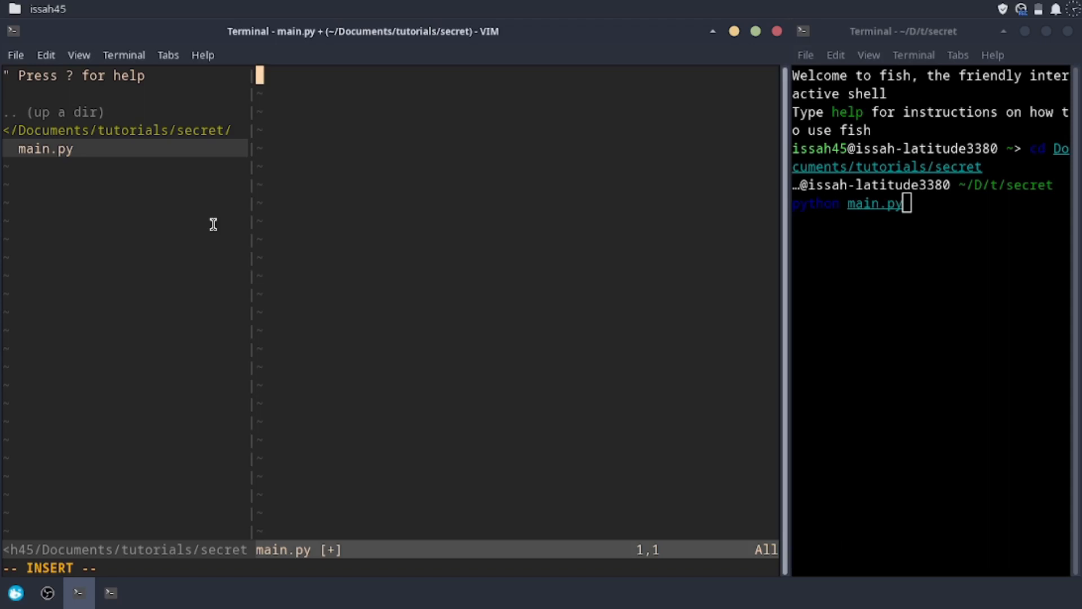
Step: Add an ##encode comment and an inp = input("What do you want to encode:") line
type("##enc")
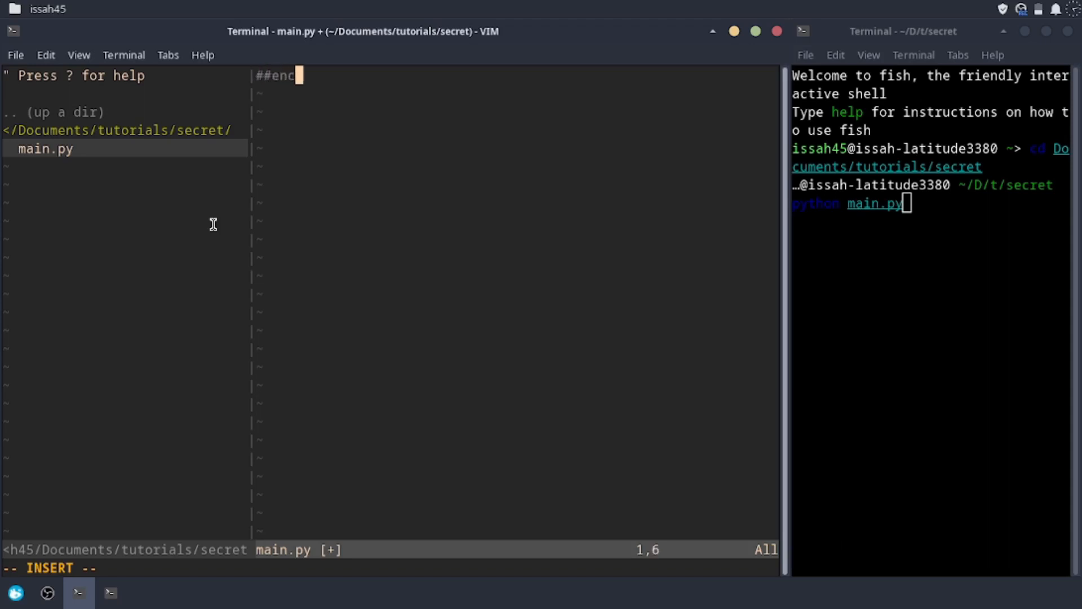
type("de")
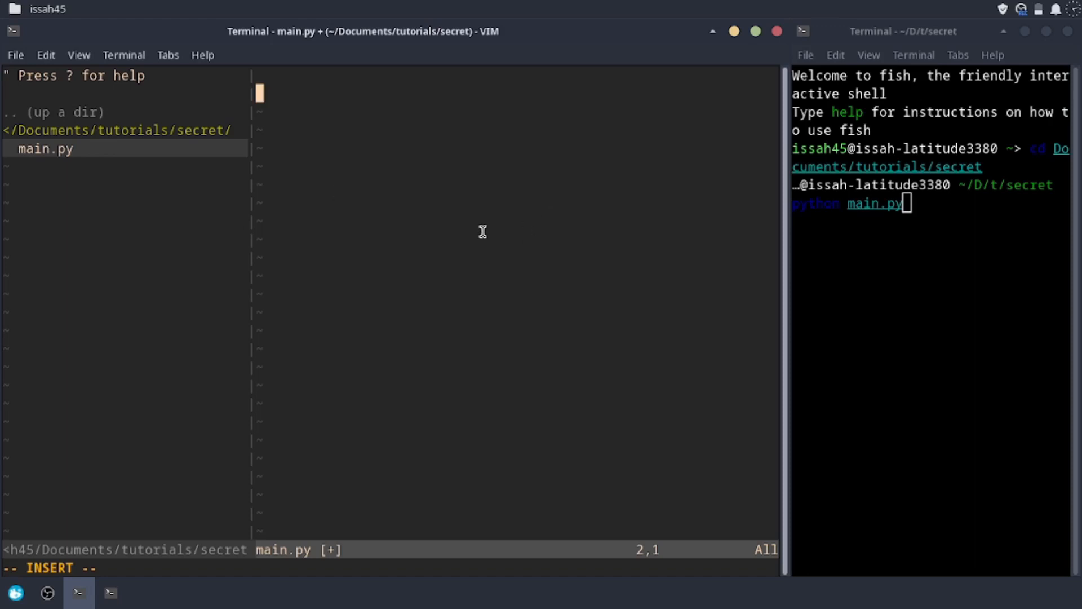
key("Up")
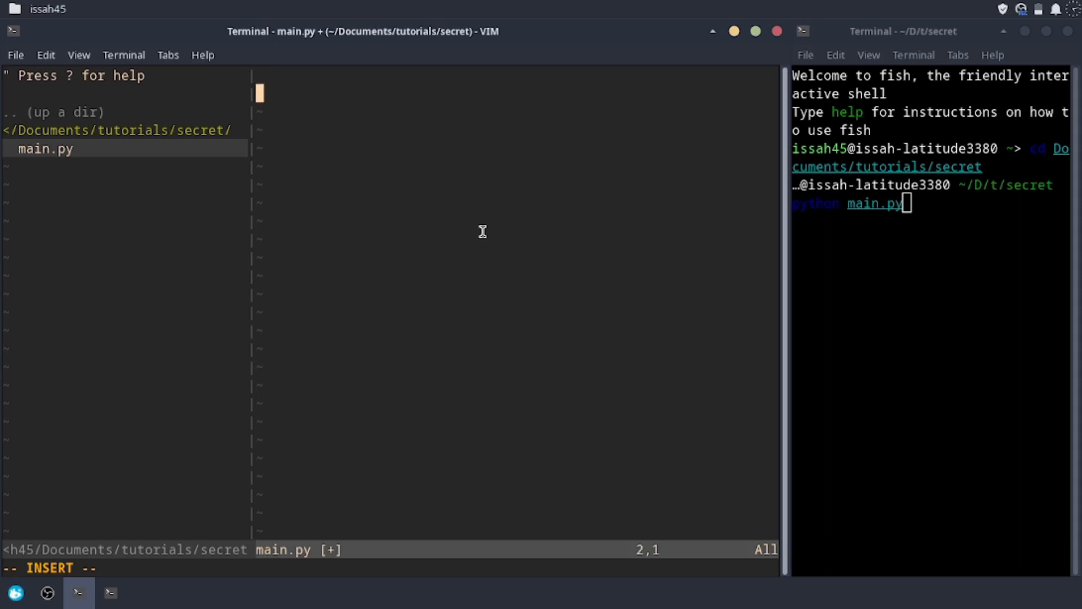
type("inp")
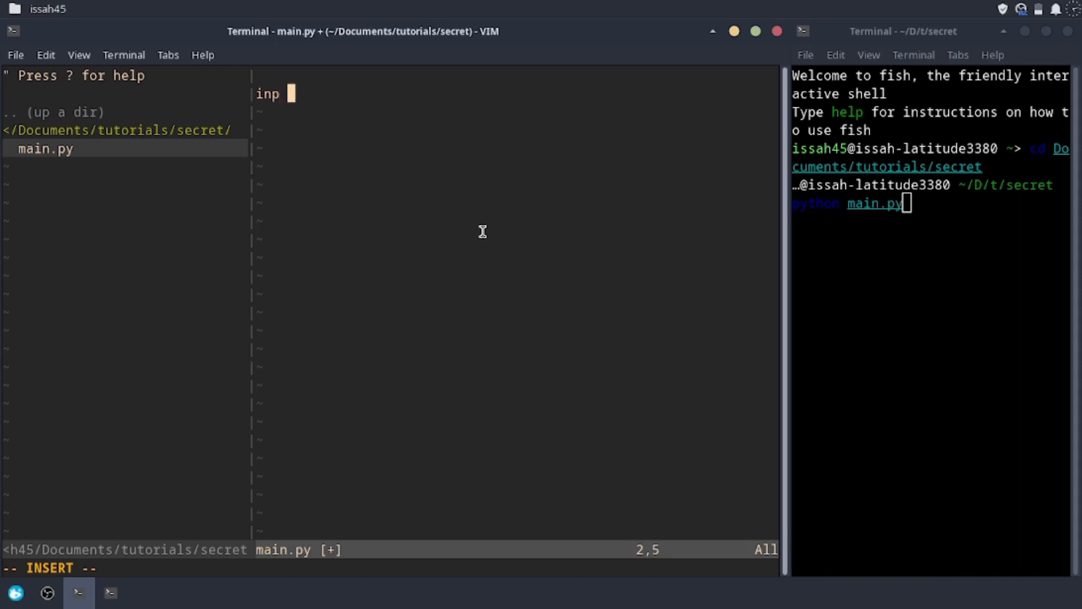
type("= input()")
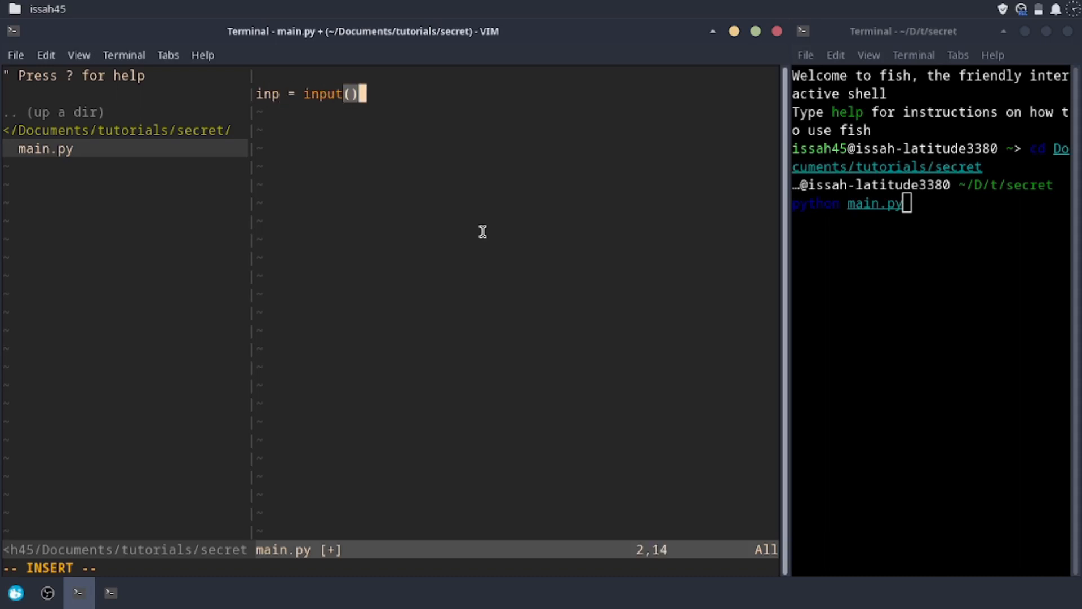
type("\"\"")
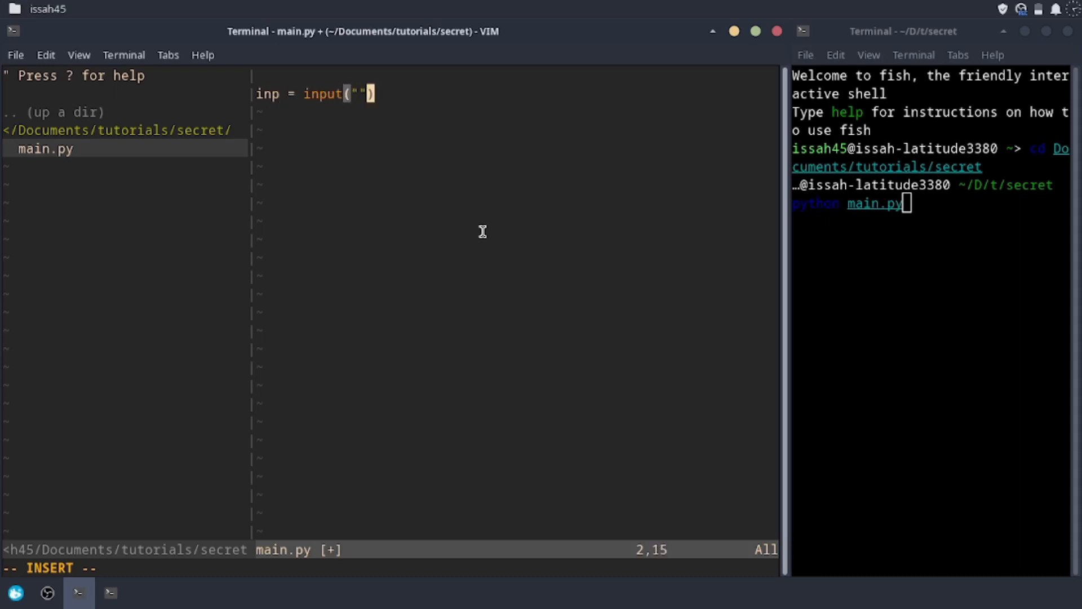
type("What")
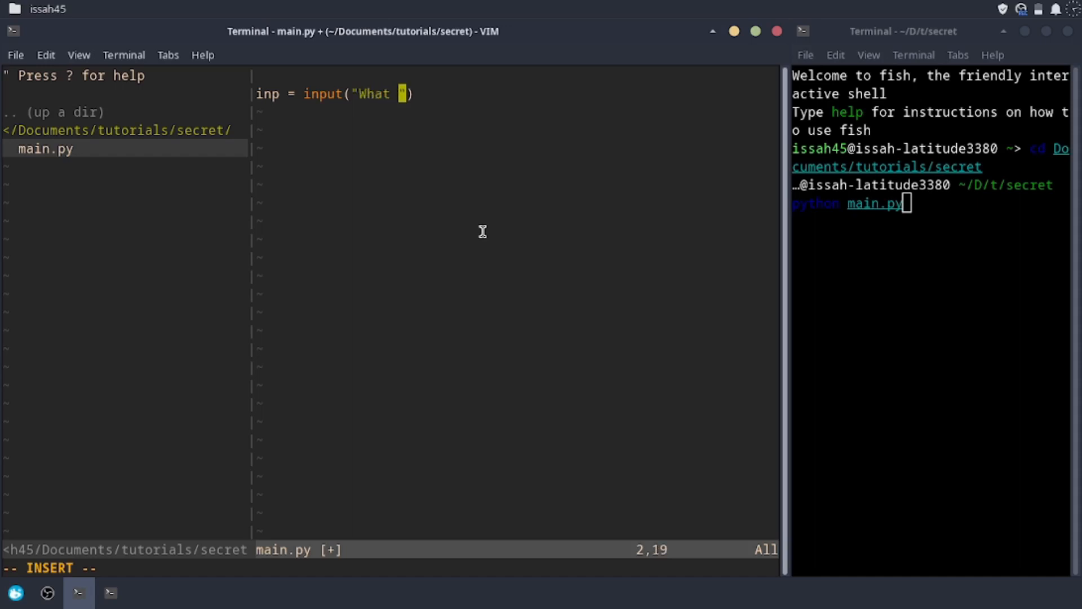
type("do you want to")
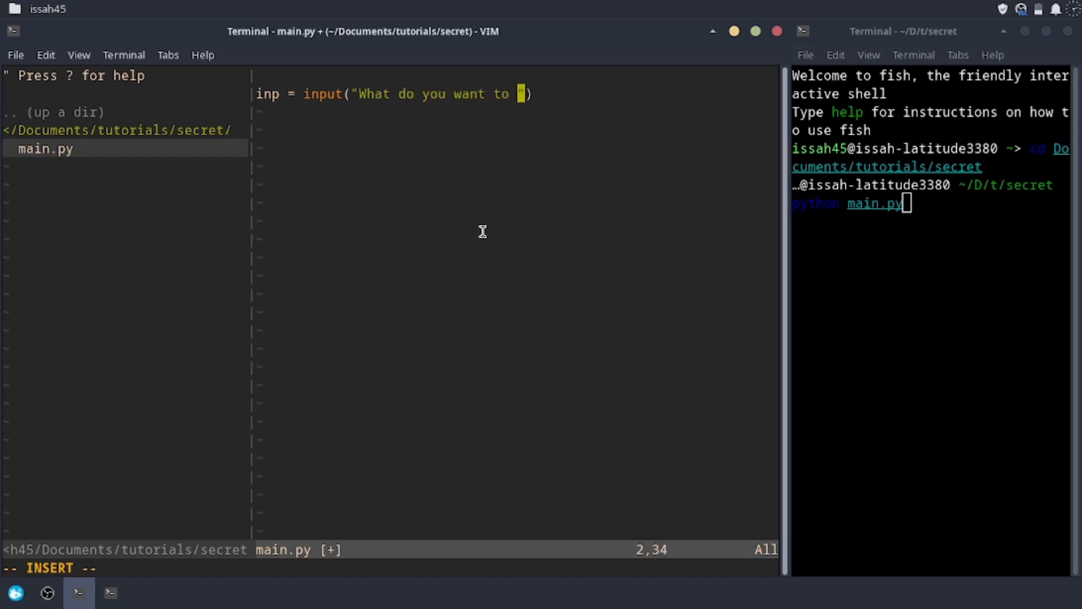
type("encode:")
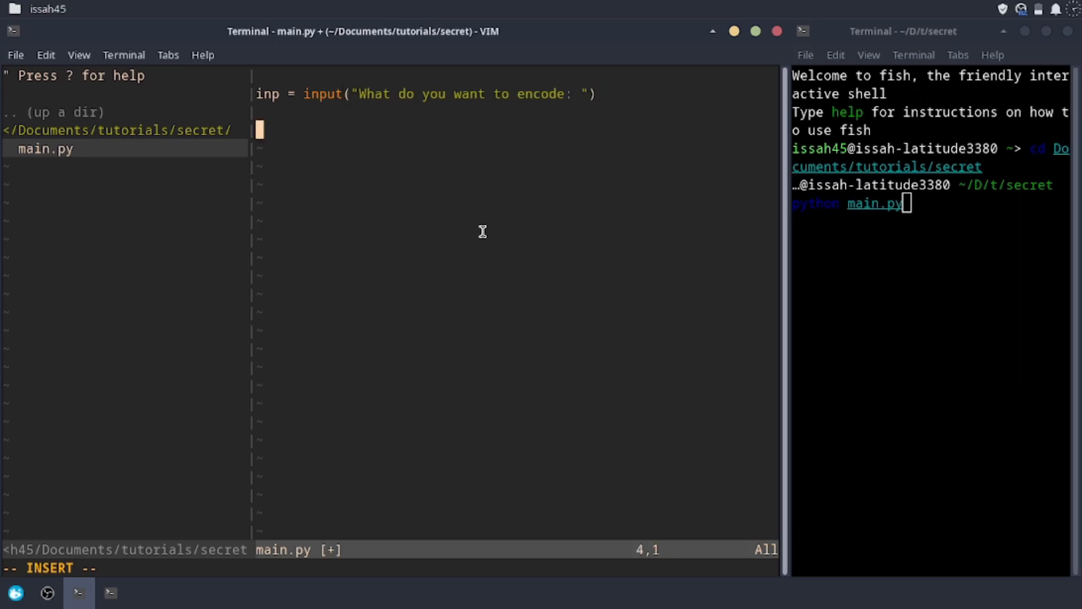
Step: Add a for loop over inp that prints each character c
type("for")
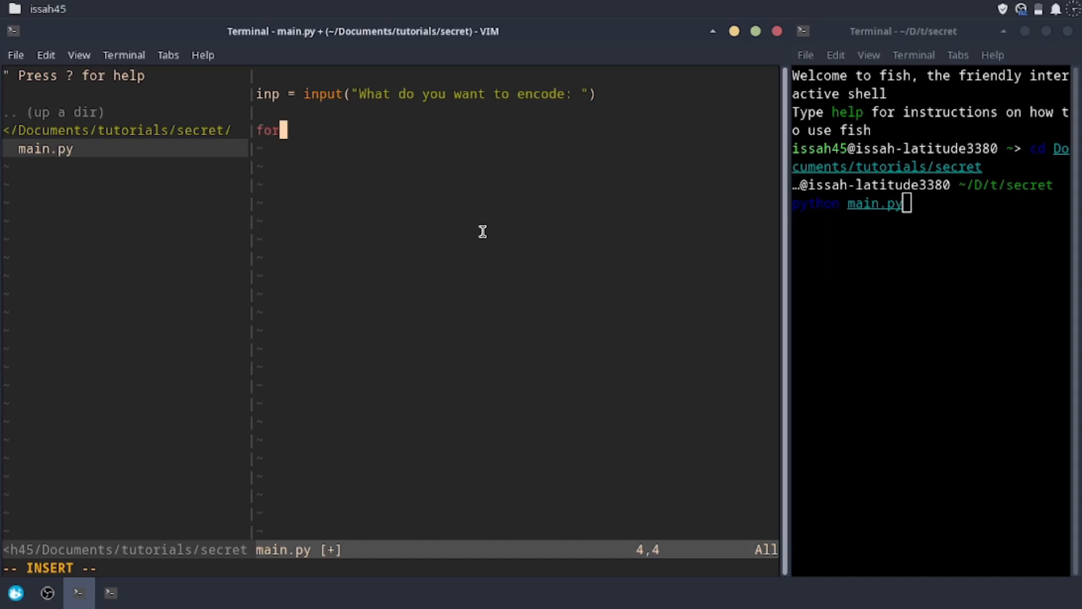
type("c in inp()")
type("print")
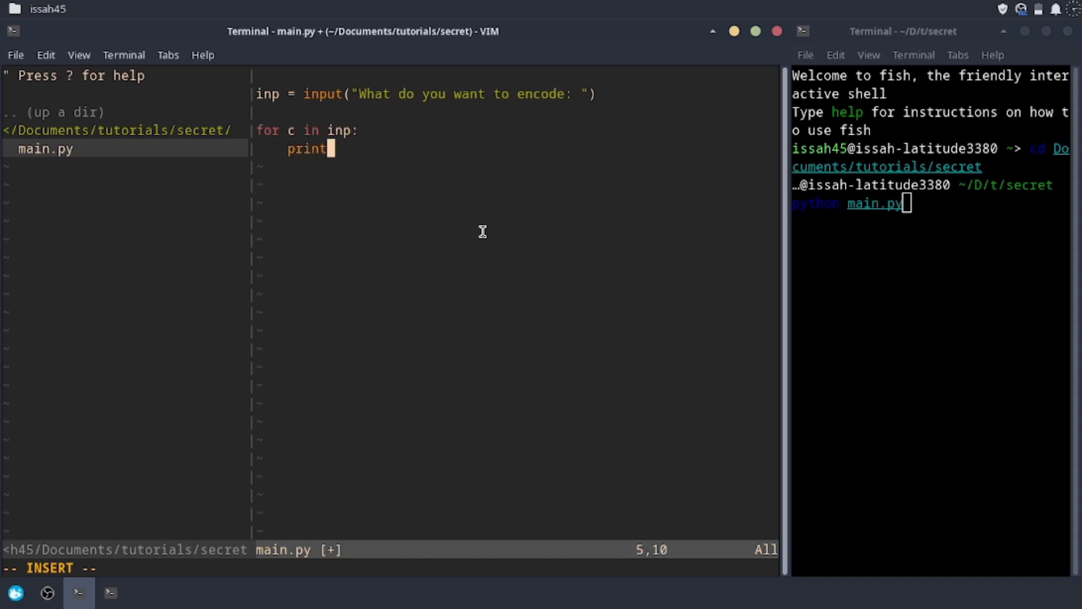
type("(c)")
type("hj")
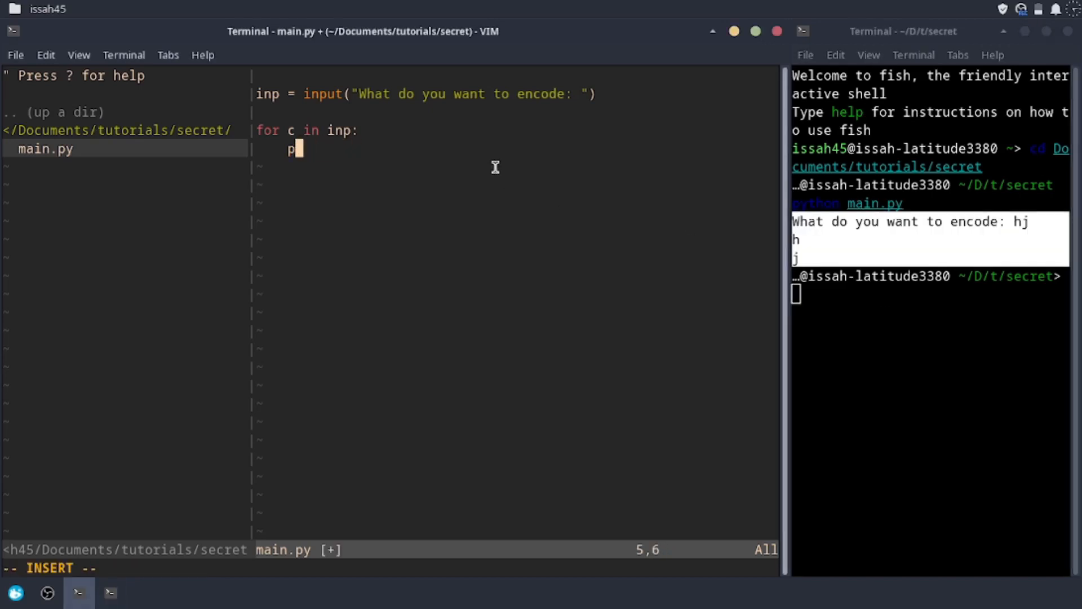
Step: Add an if statement in the loop setting c to "0" when c is a space
key("BackSpace")
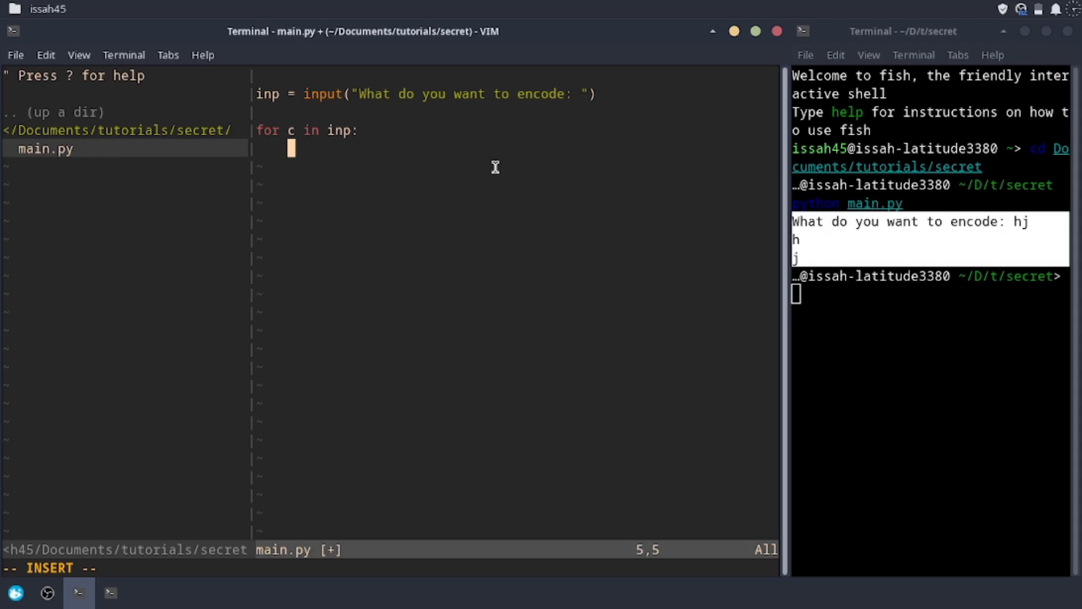
type("if")
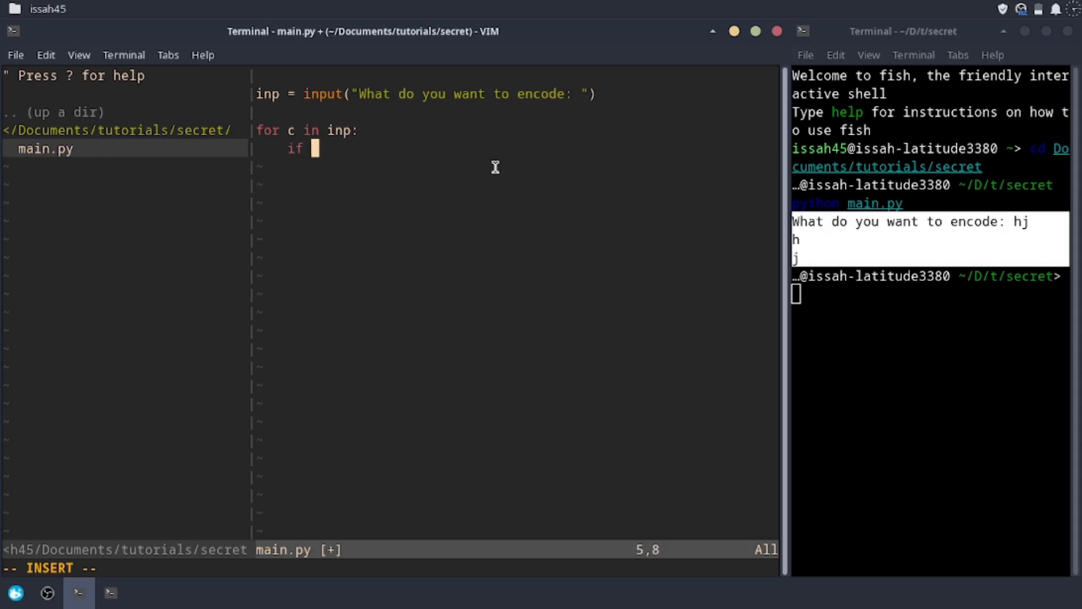
type("c == \"")
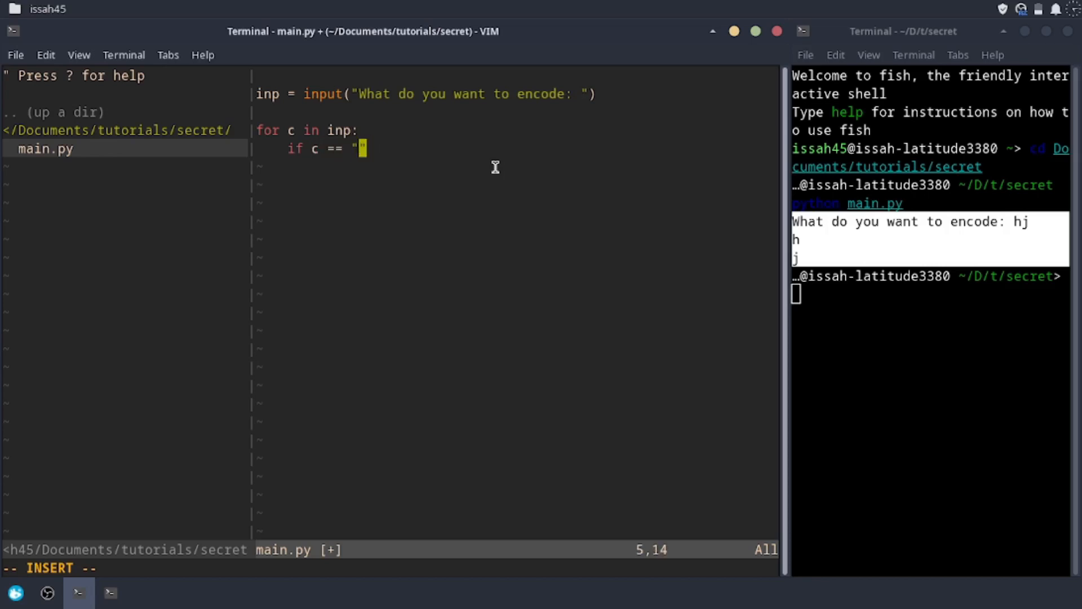
type("a")
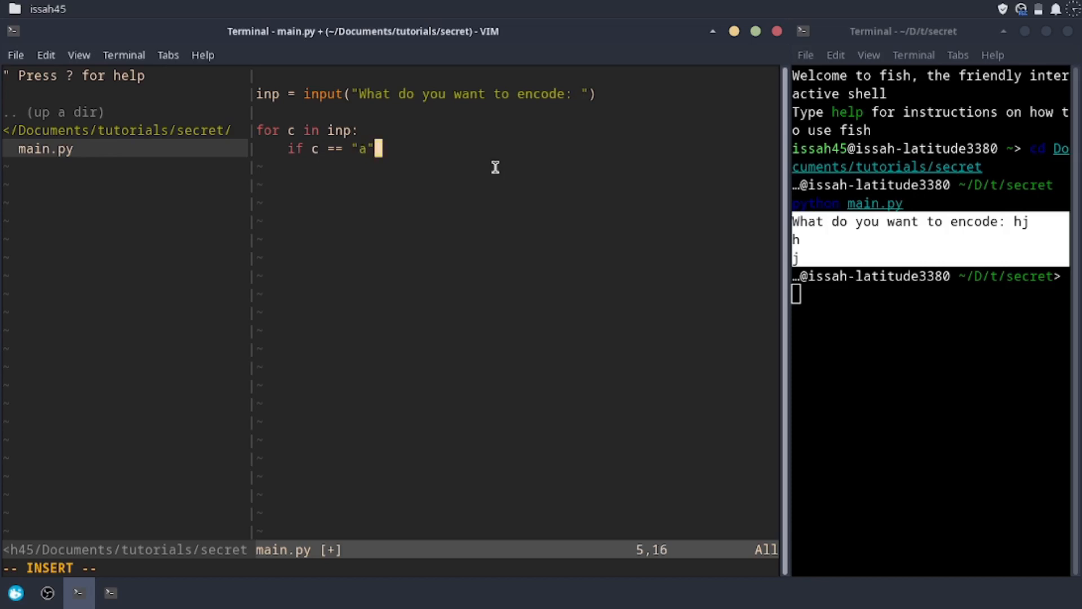
type(": j")
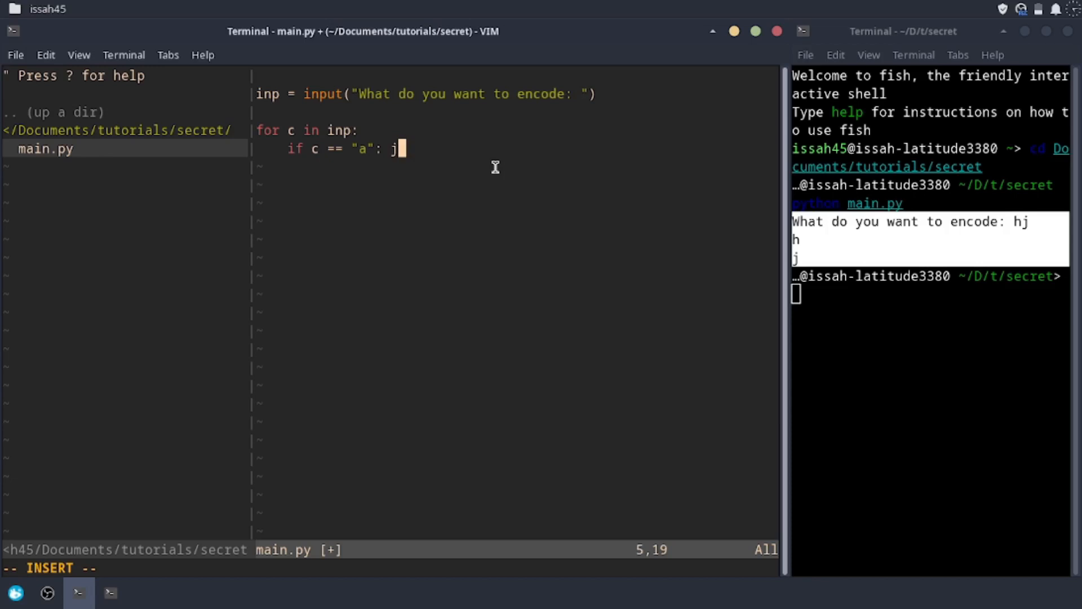
key("BackSpace")
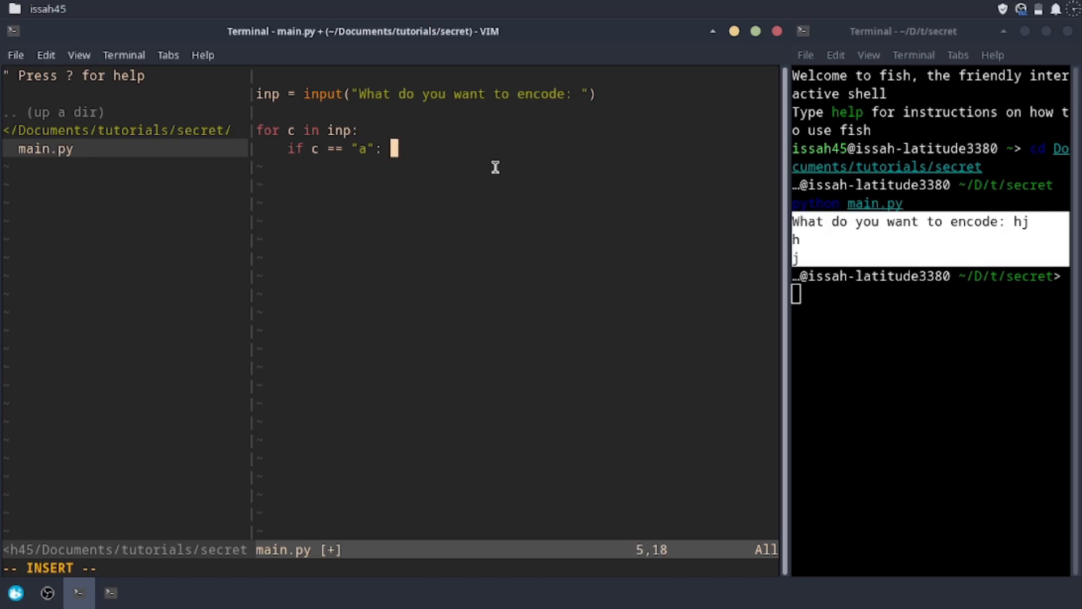
type("c =")
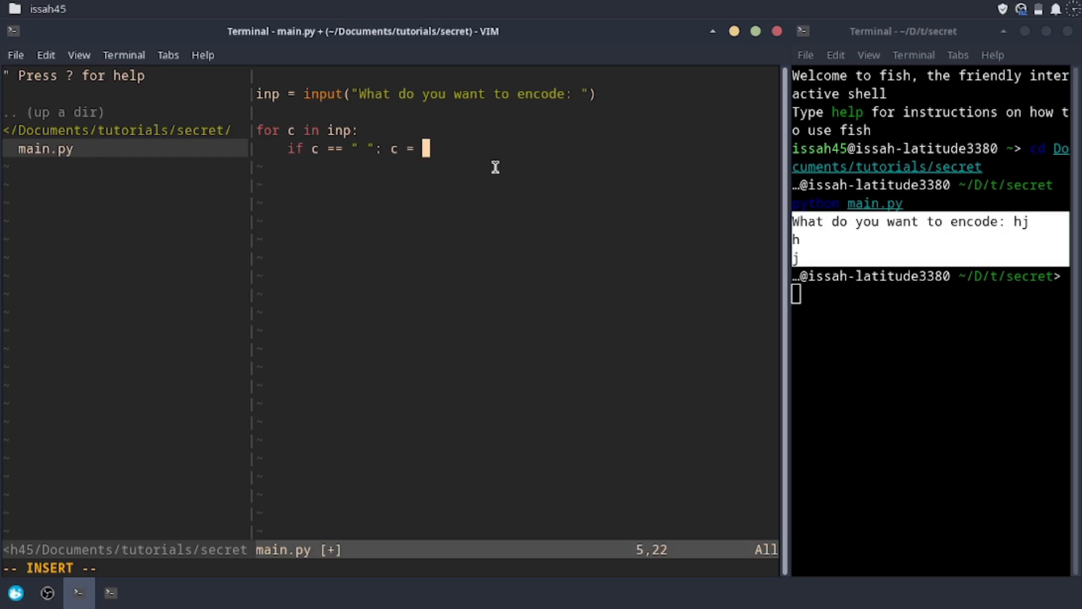
type("0\"")
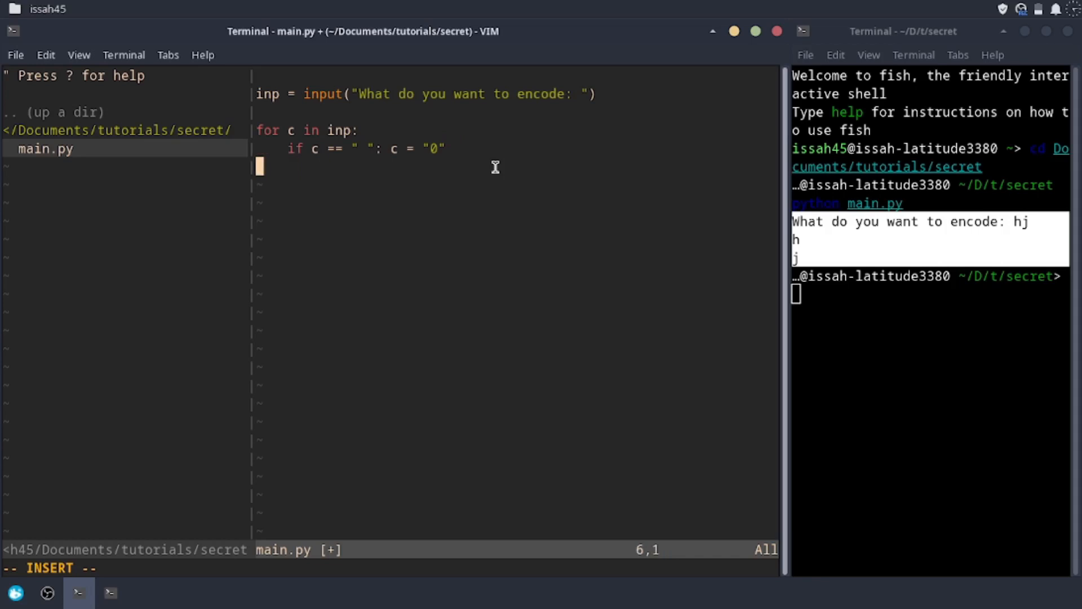
Step: Remove the print(c) line from the loop body
type("print")
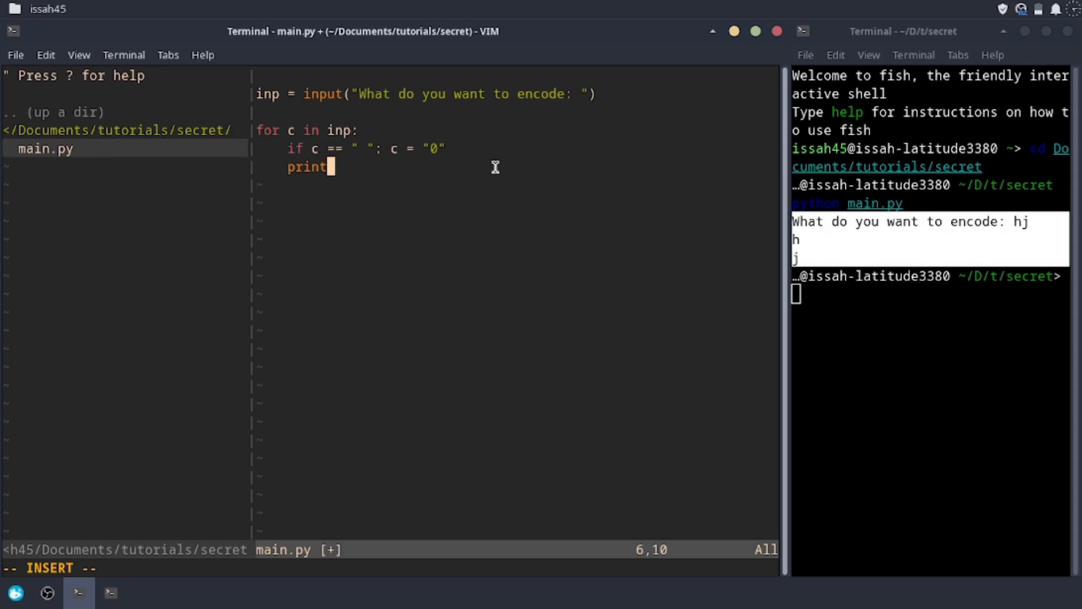
type("(c)")
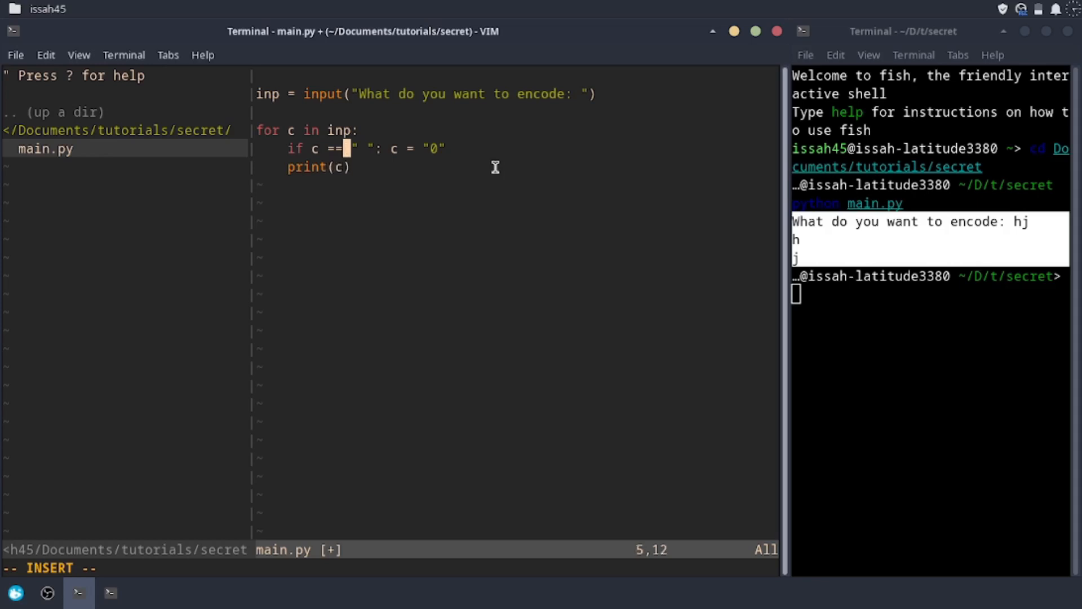
key("Down")
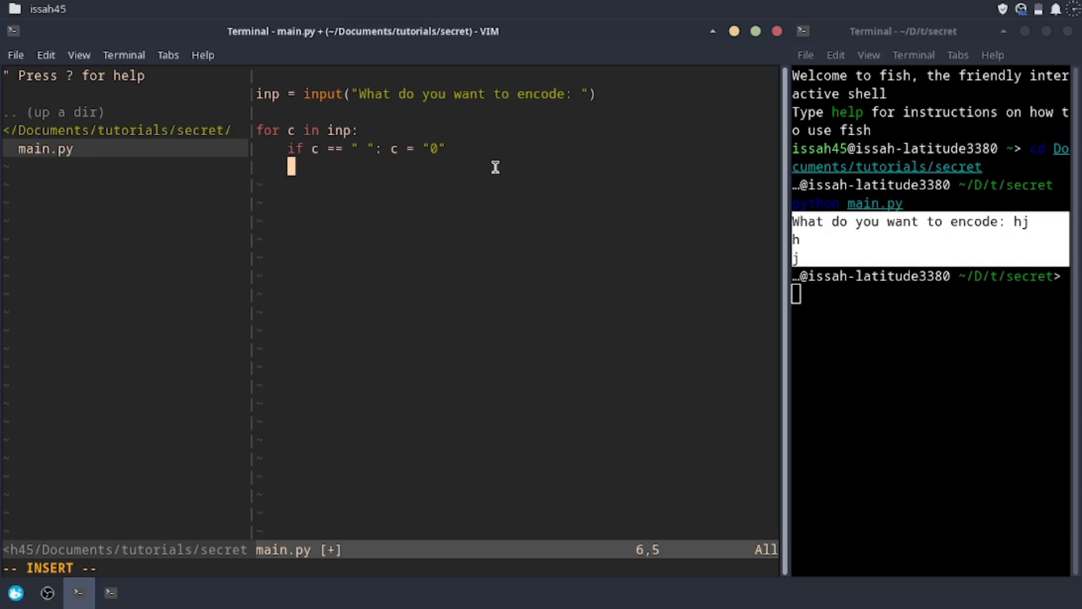
Step: Accumulate characters with final += c, print(final), and test with 'my name'
type("final += c")
type("fu")
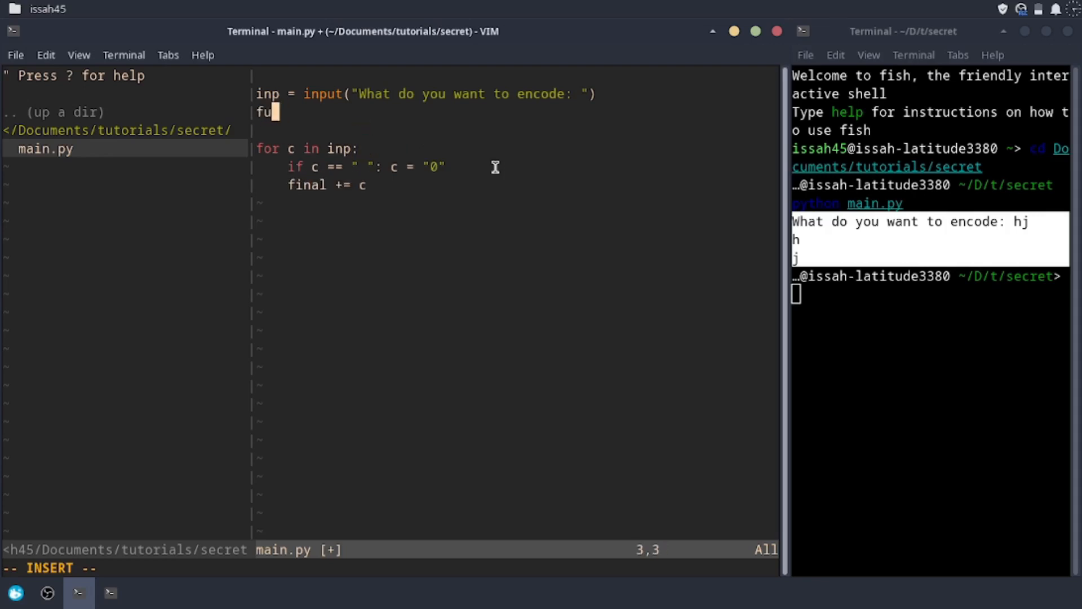
type("inal = \"")
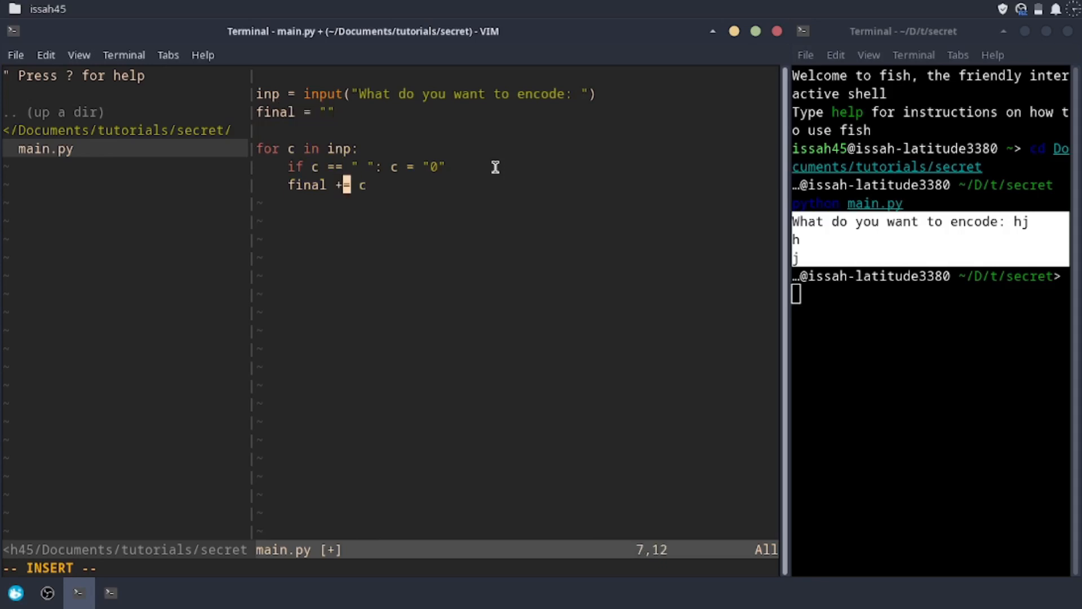
type("print")
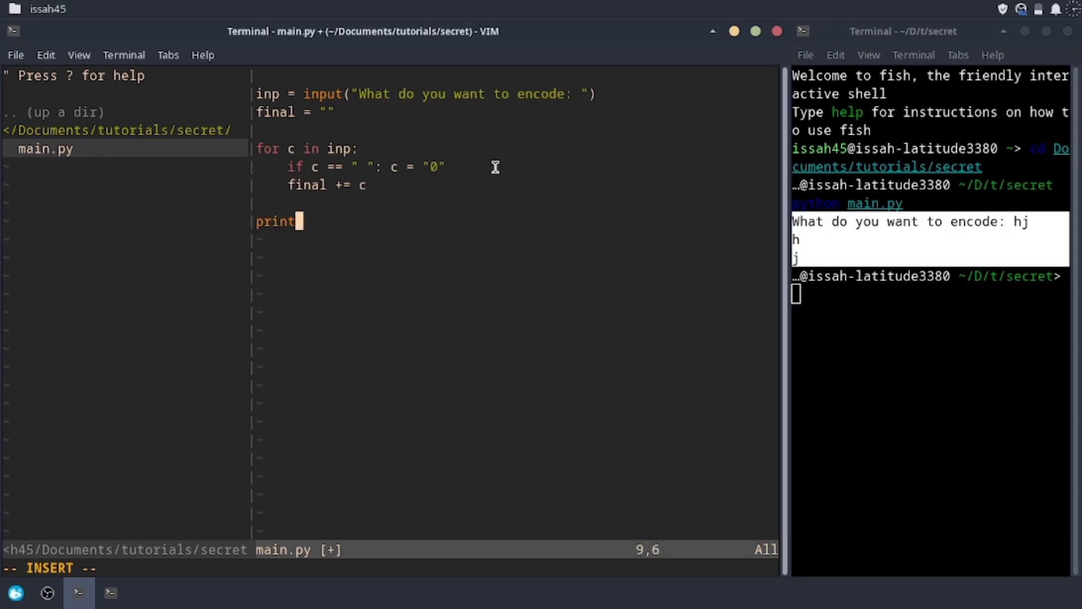
type("(final)")
left_click(931, 293)
type("python main.py")
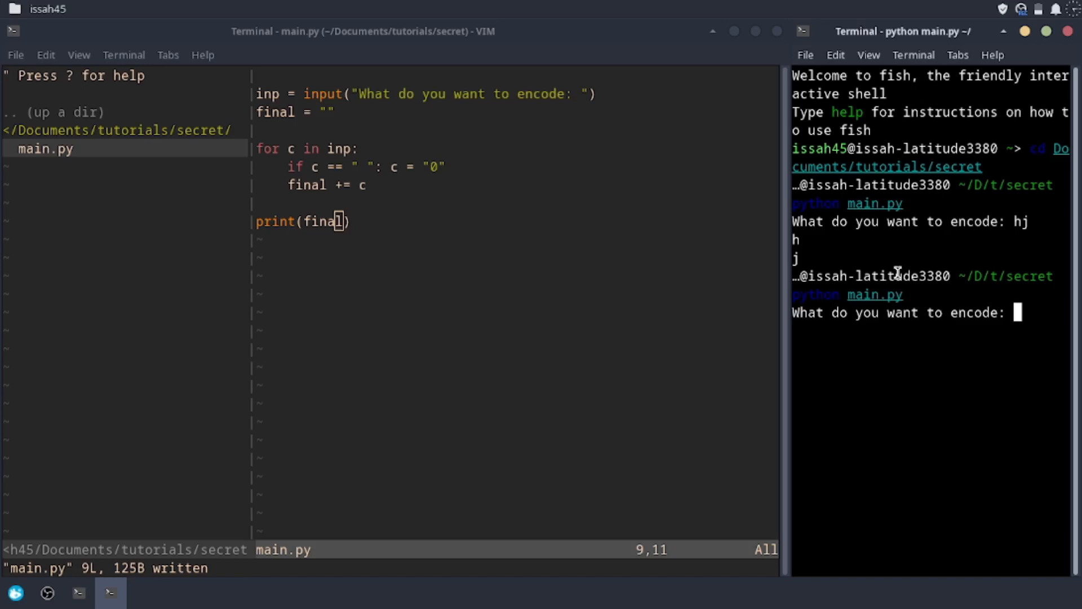
type("my name is issah")
type("else c ")
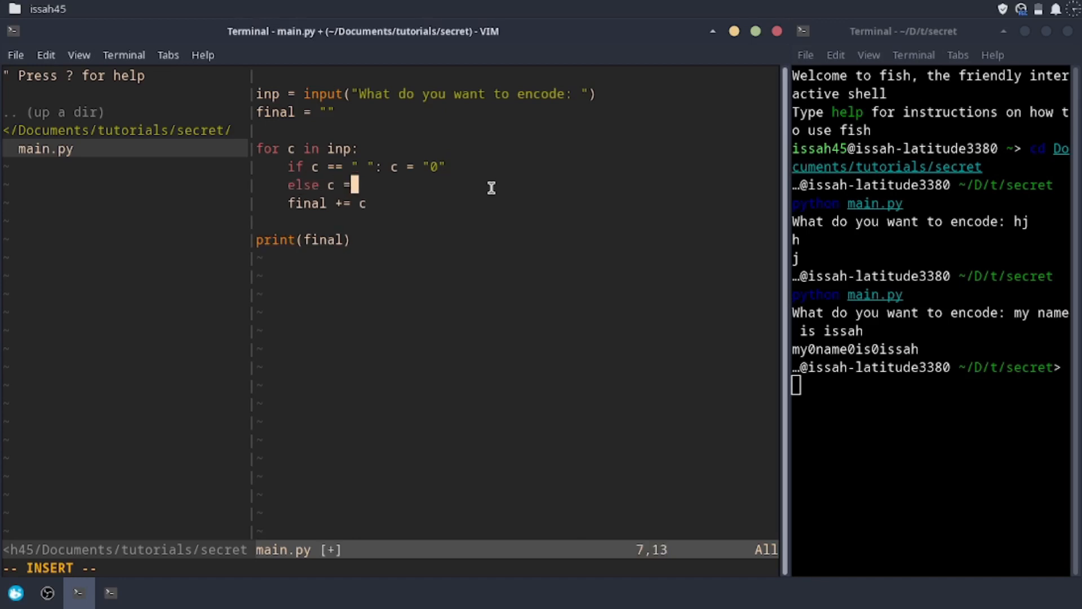
Step: Turn the else into elif c == "a": c = "1" and rerun the test
type("= \"a\"")
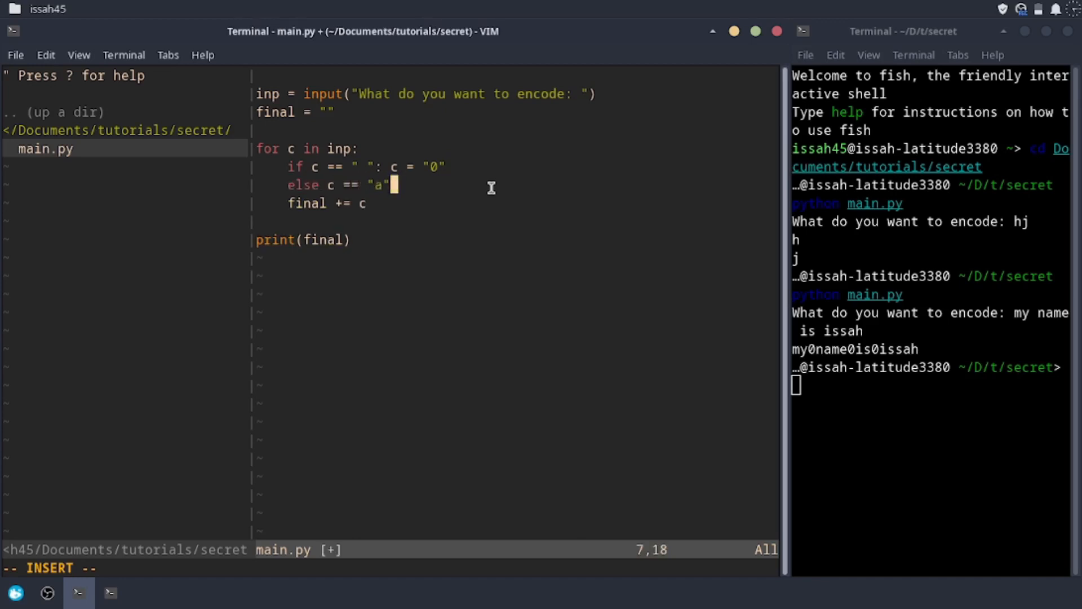
type(": c =")
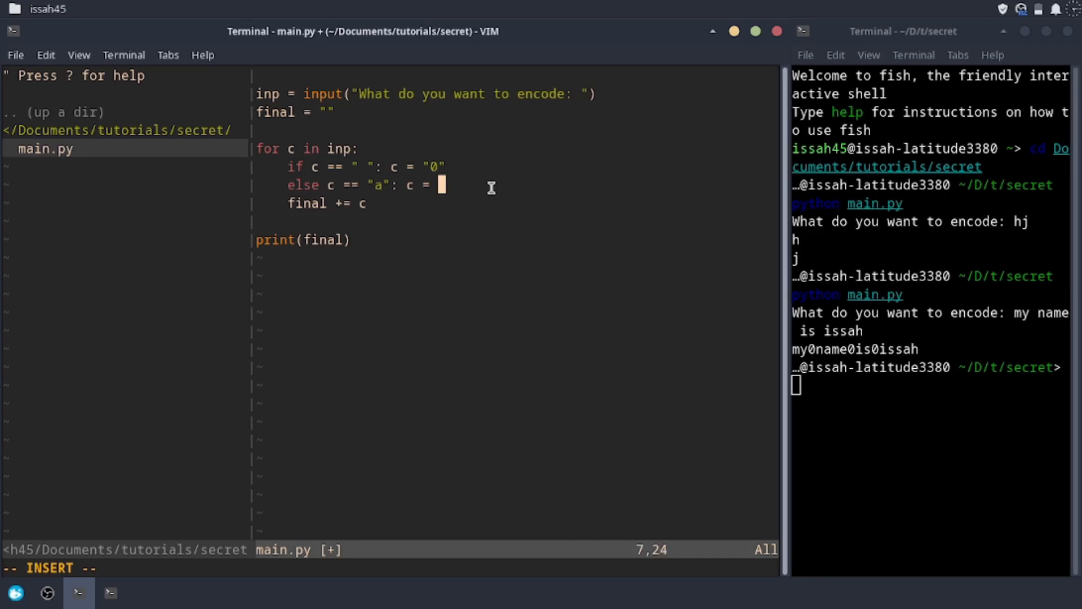
type("1\"")
left_click(930, 385)
type("python main.py")
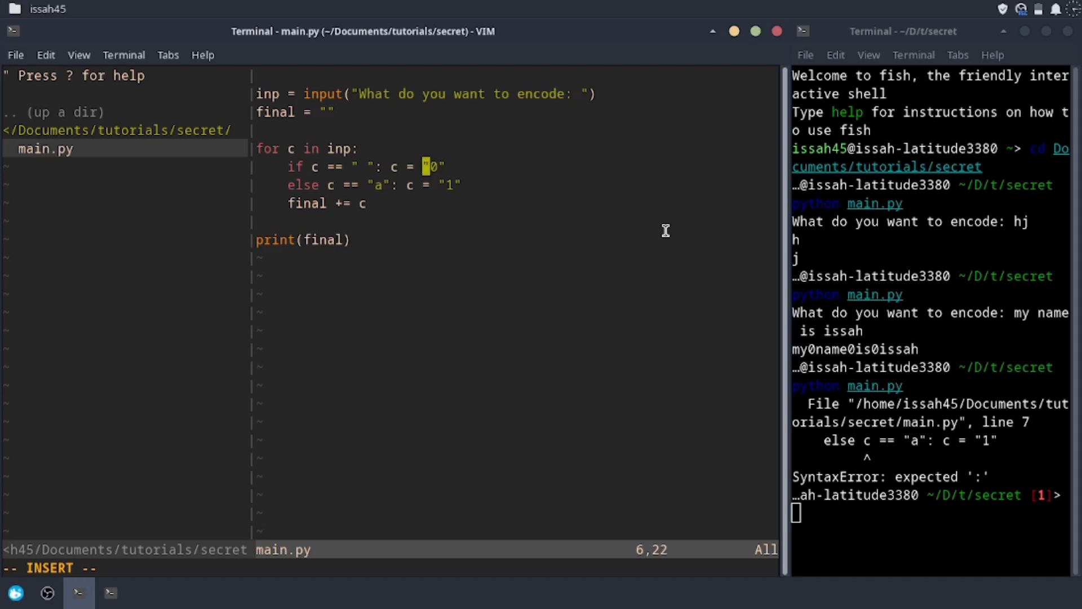
key("BackSpace")
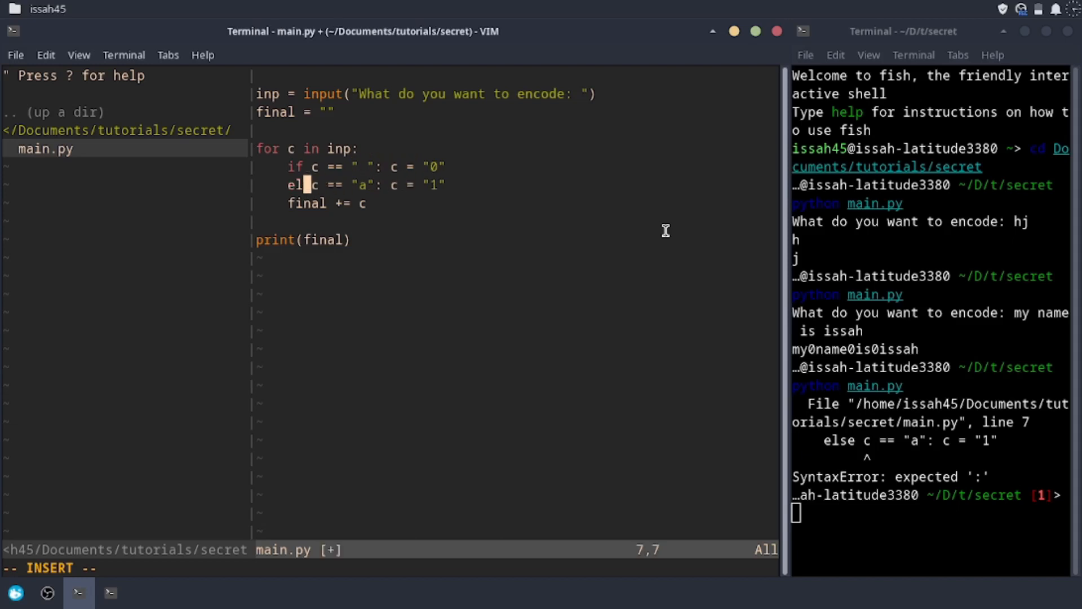
type("f")
left_click(931, 505)
type("python main.py")
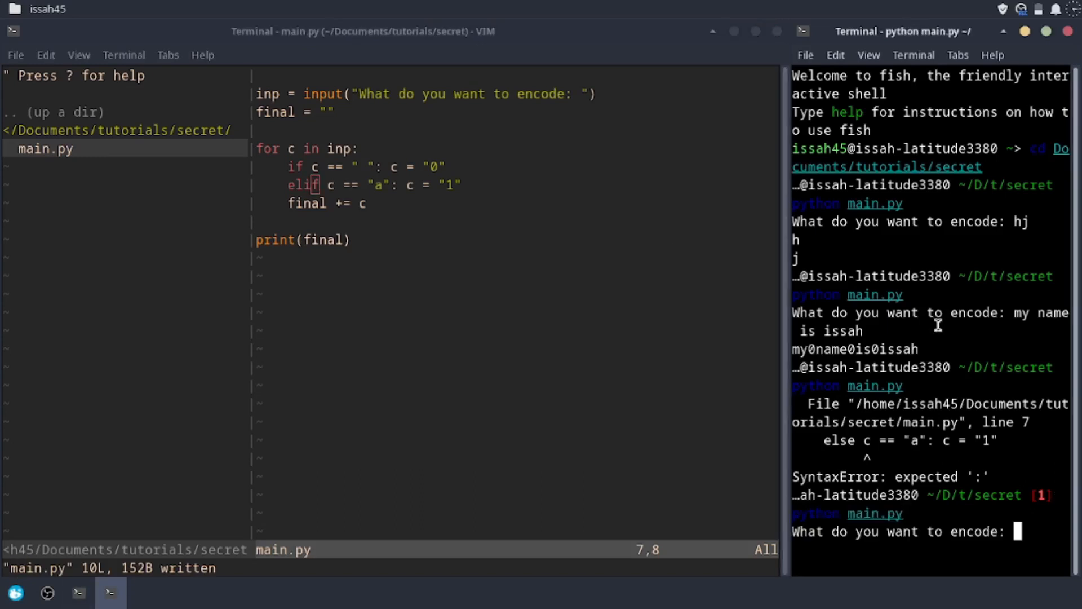
type("my")
type("issah")
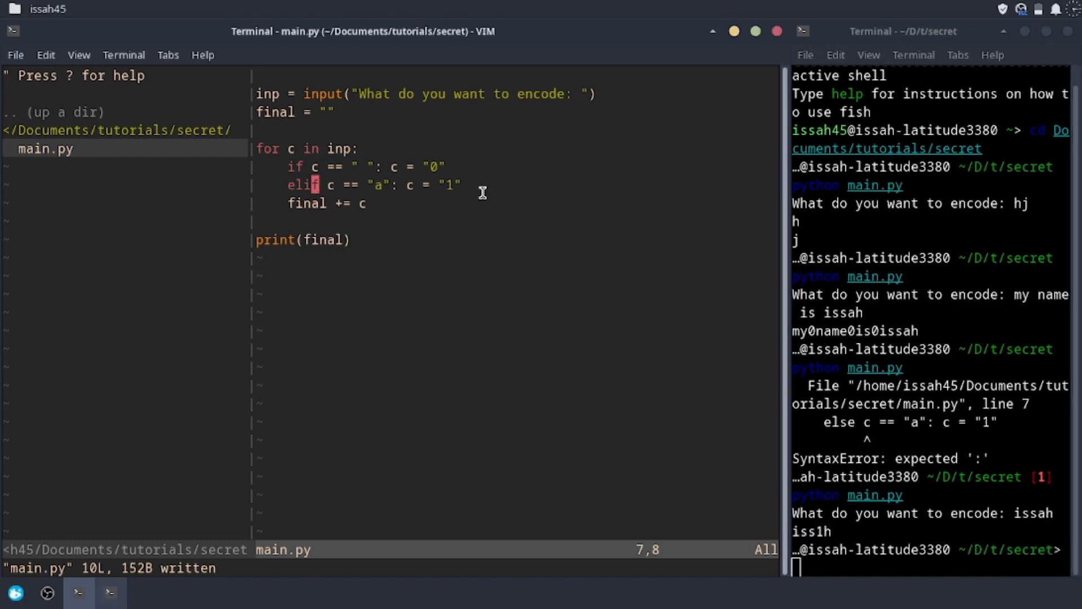
Step: Add elif branches mapping b to 2 and c to 3
key("a")
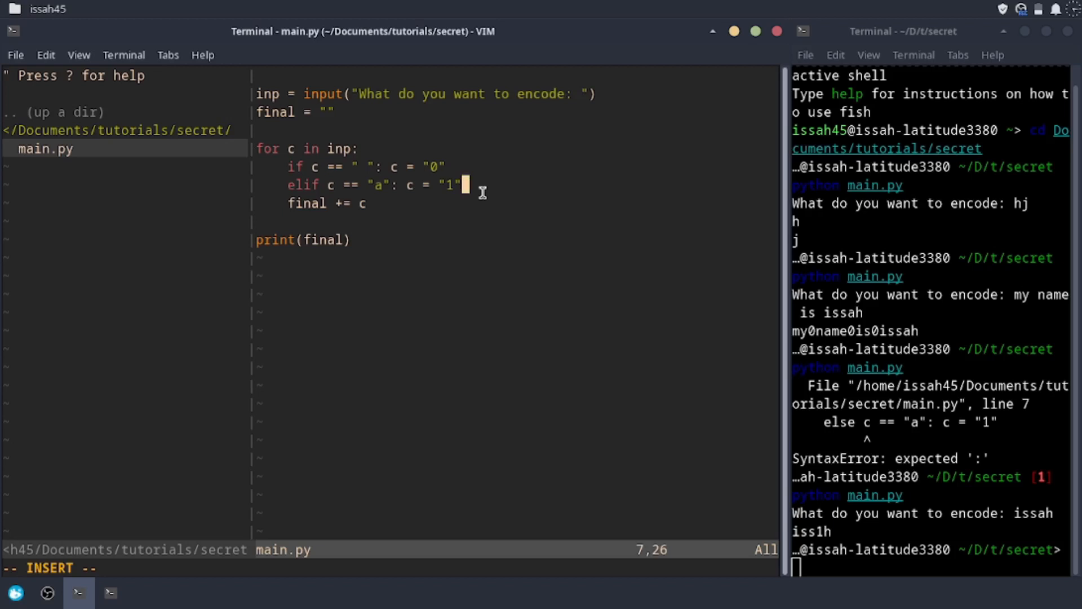
type("elif c == \"b")
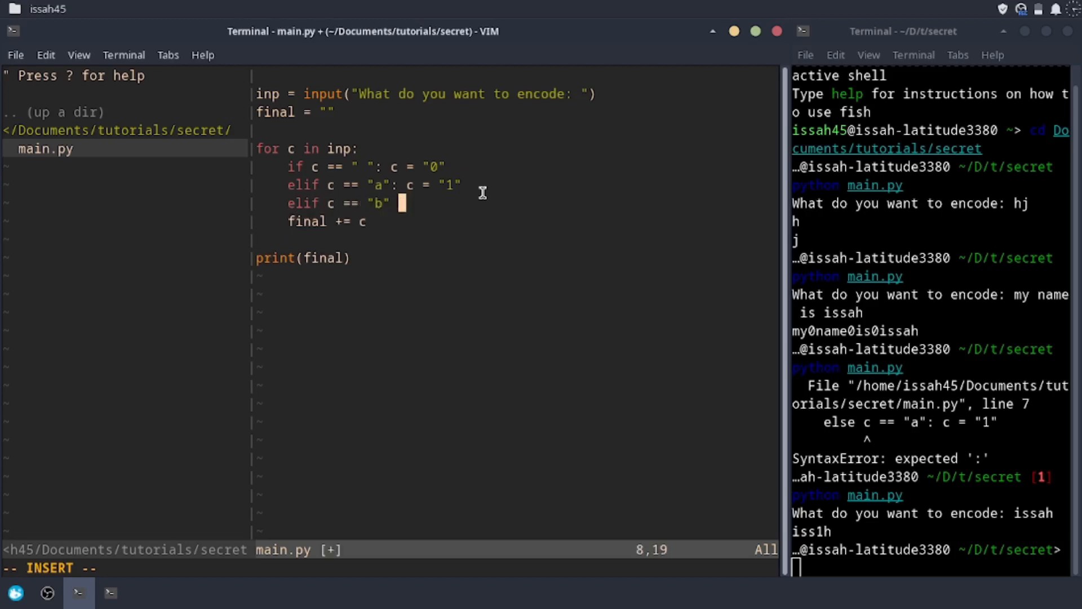
type(": c =")
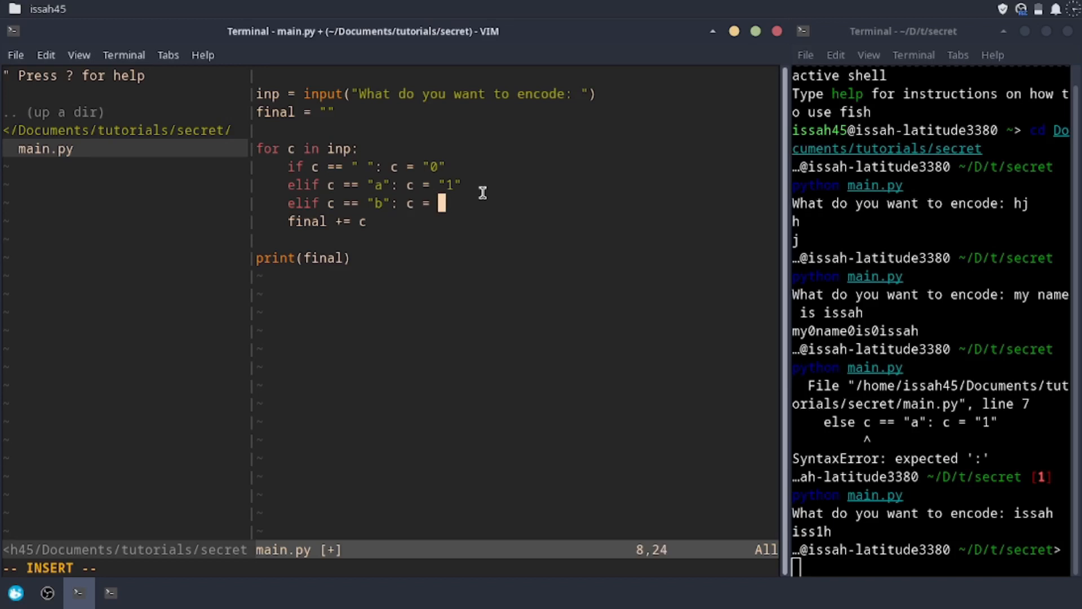
type("2\"")
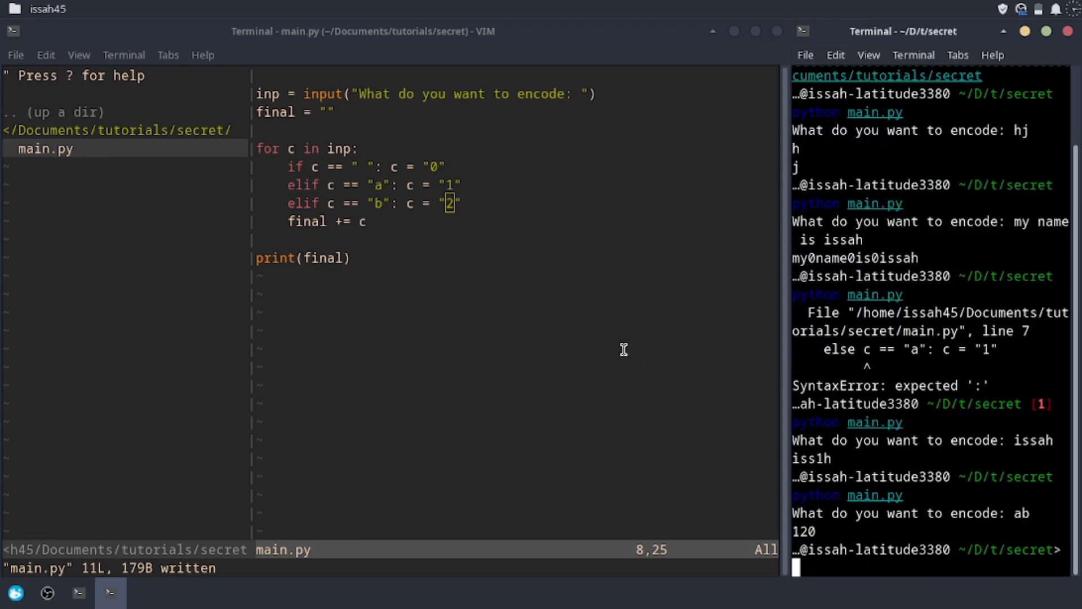
type("elif c ==")
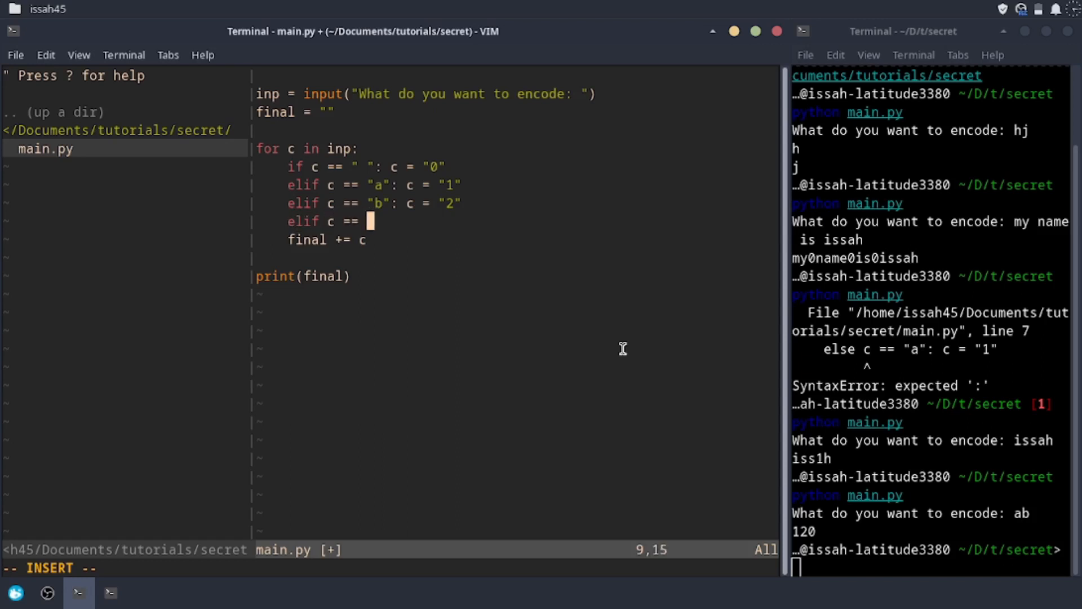
type("c\":")
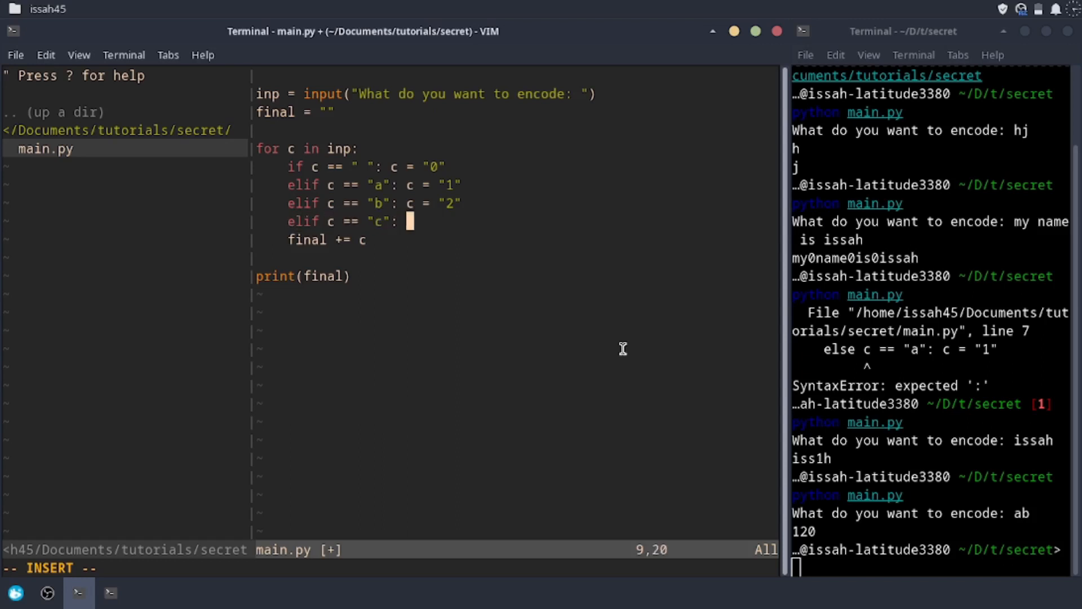
type("c =")
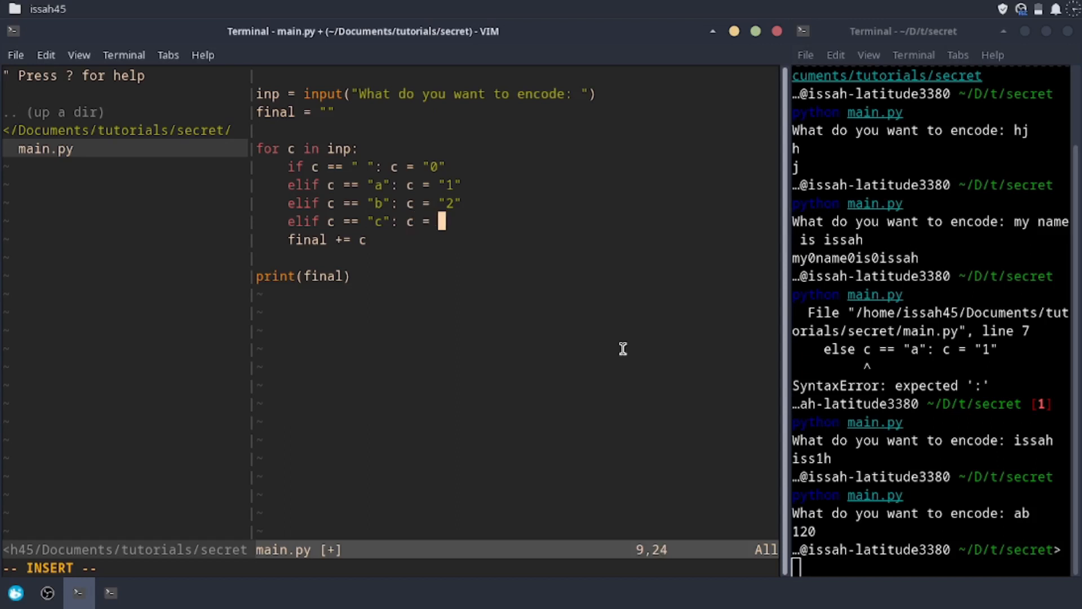
type("3\"")
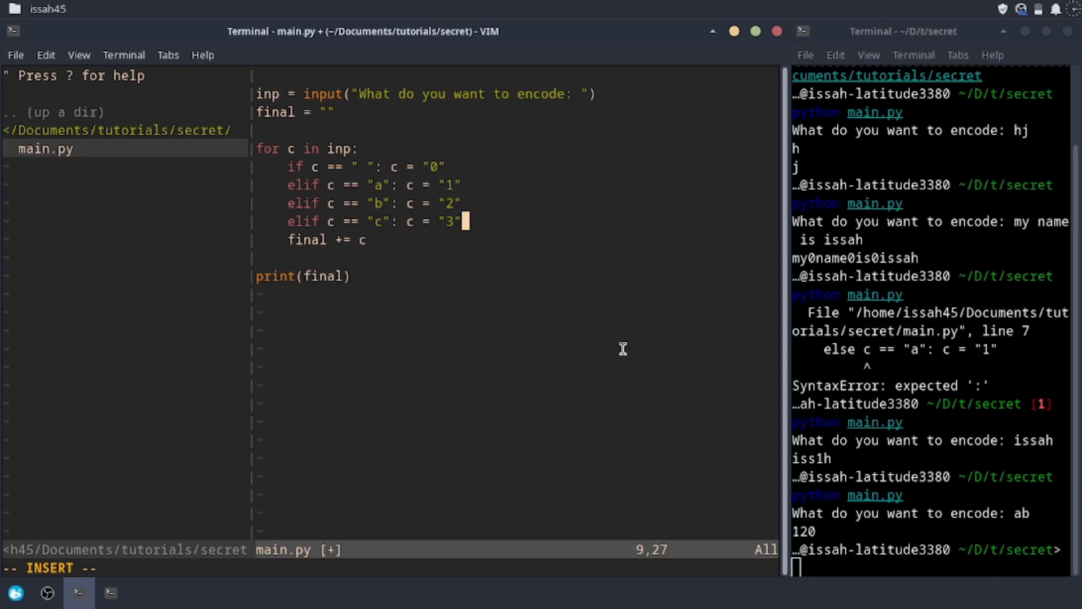
Step: Add the d-to-4 branch, then test encoding 'abcs' and 'my name is'
type("eli")
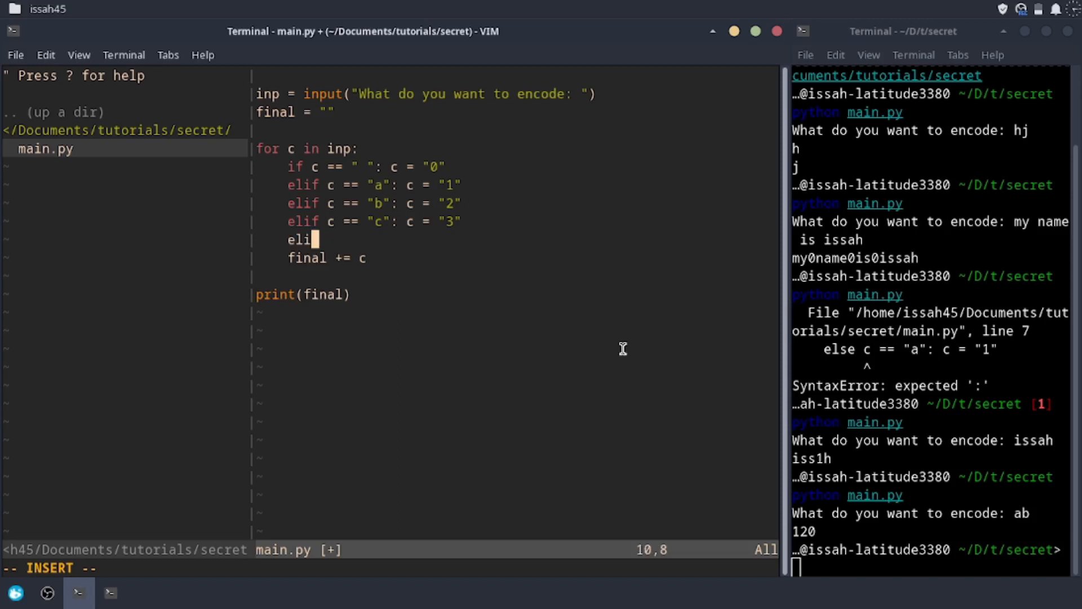
type("f c == \"\"")
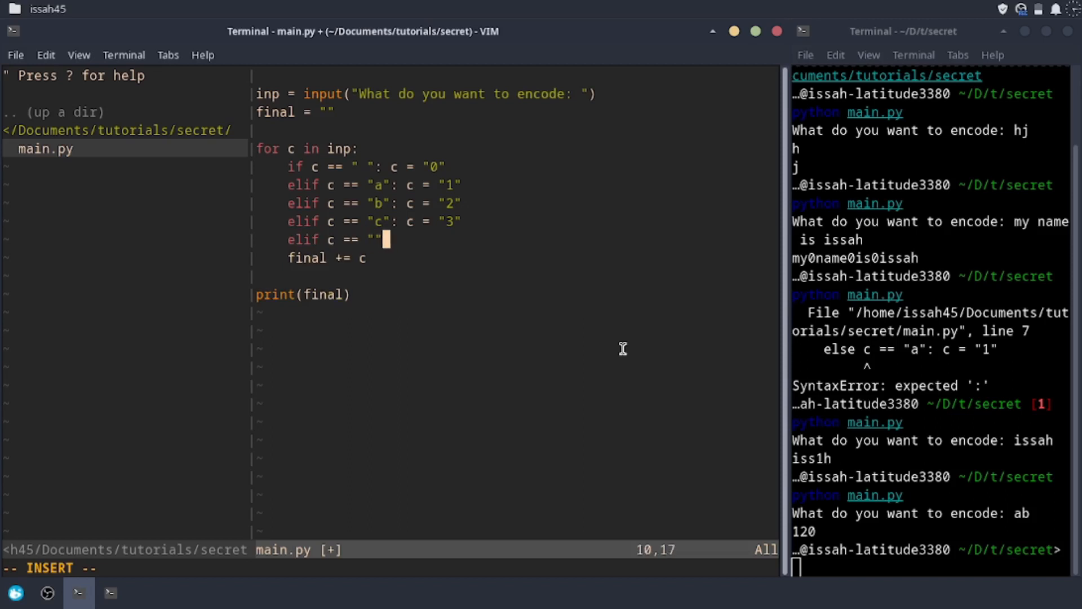
type("d")
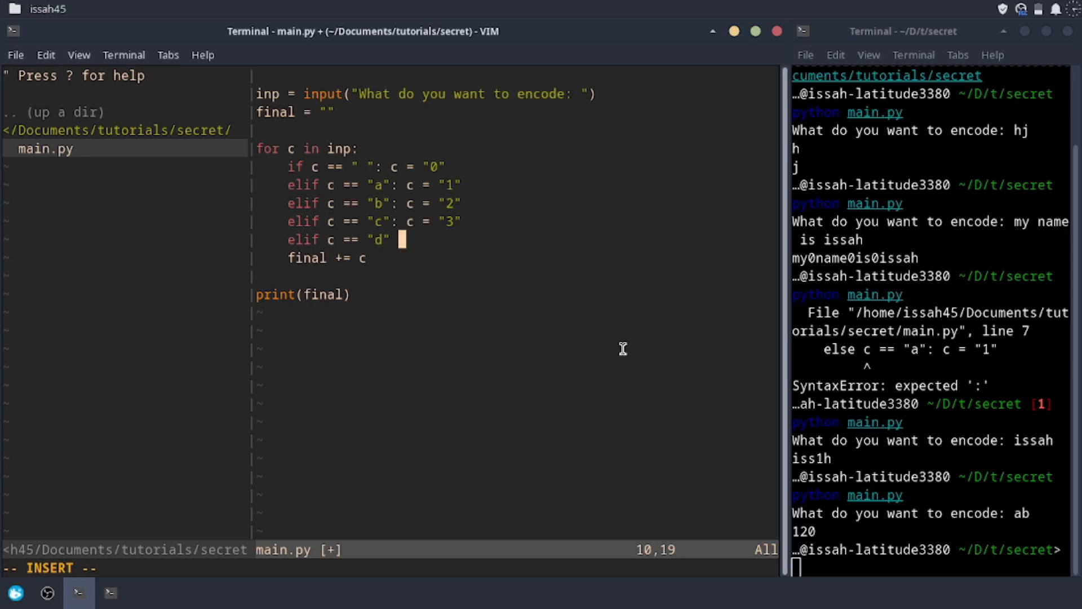
type(": c =")
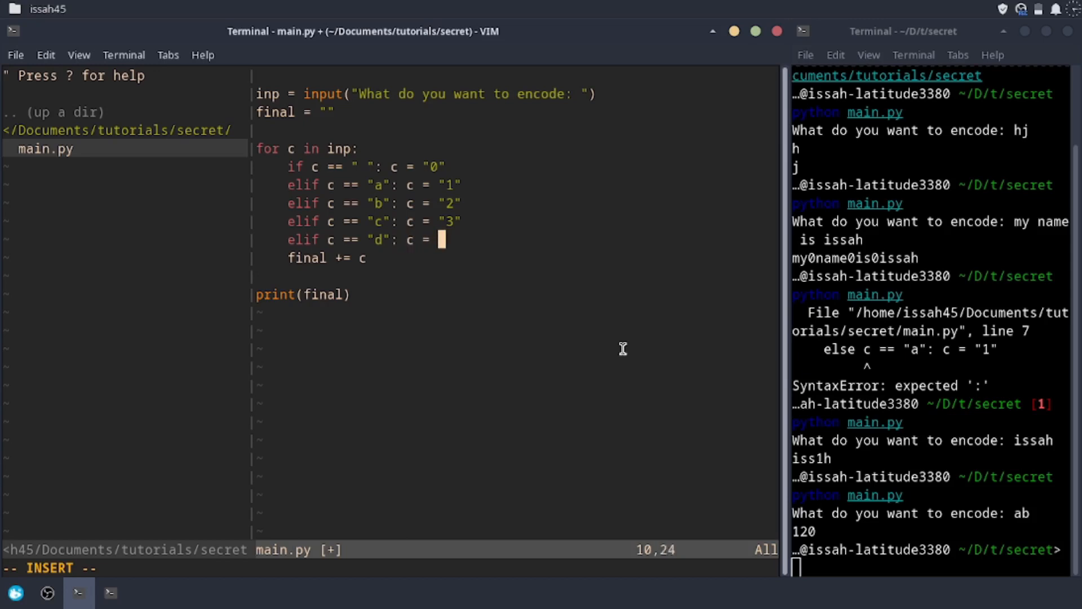
type("4\"")
left_click(931, 559)
type("python main.py")
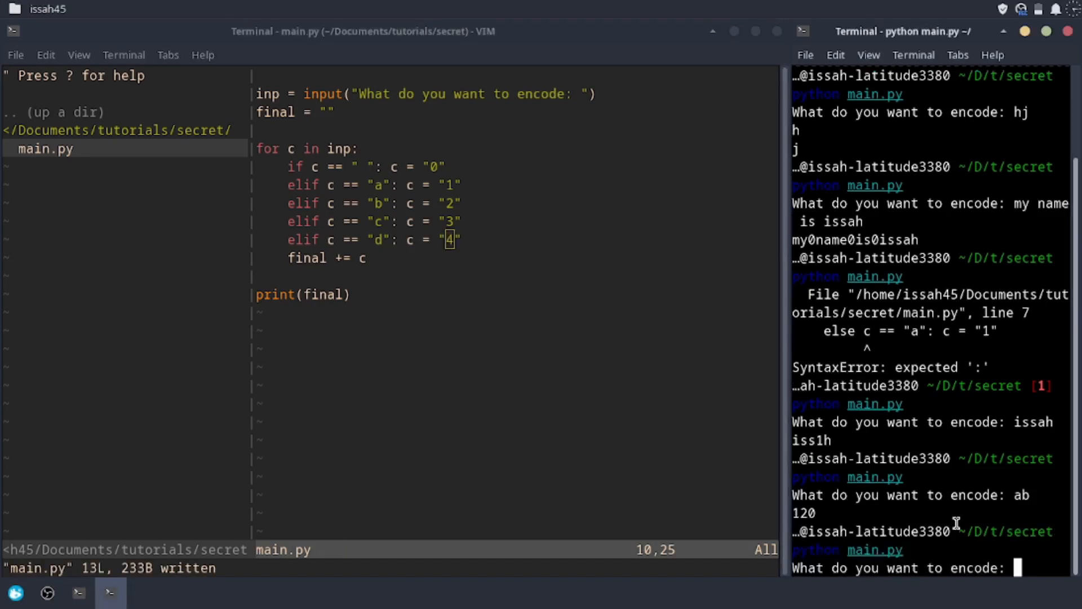
type("abcs")
type("python main.py")
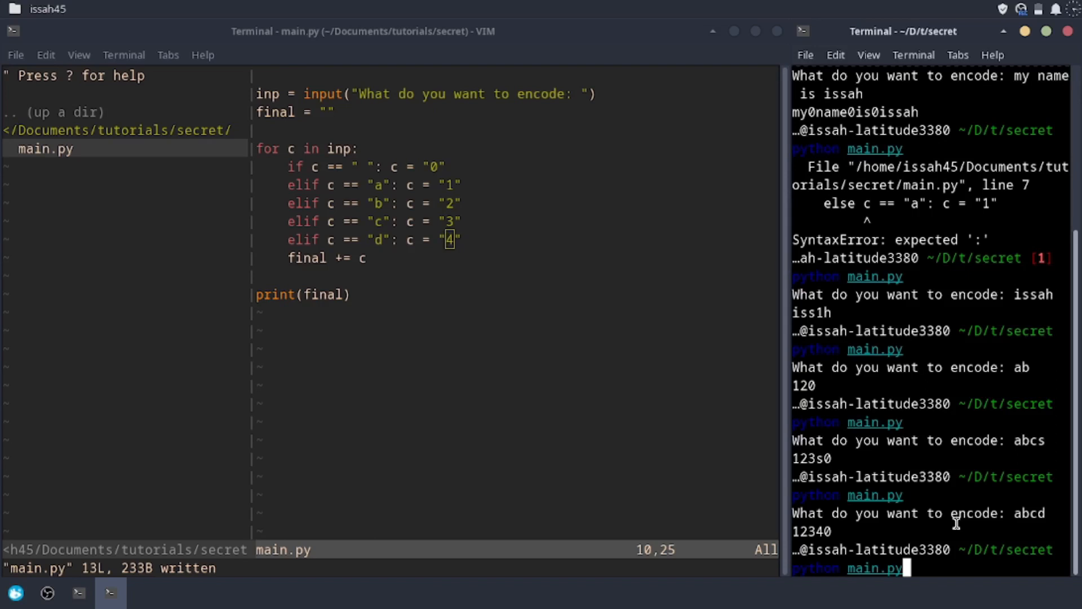
type("my")
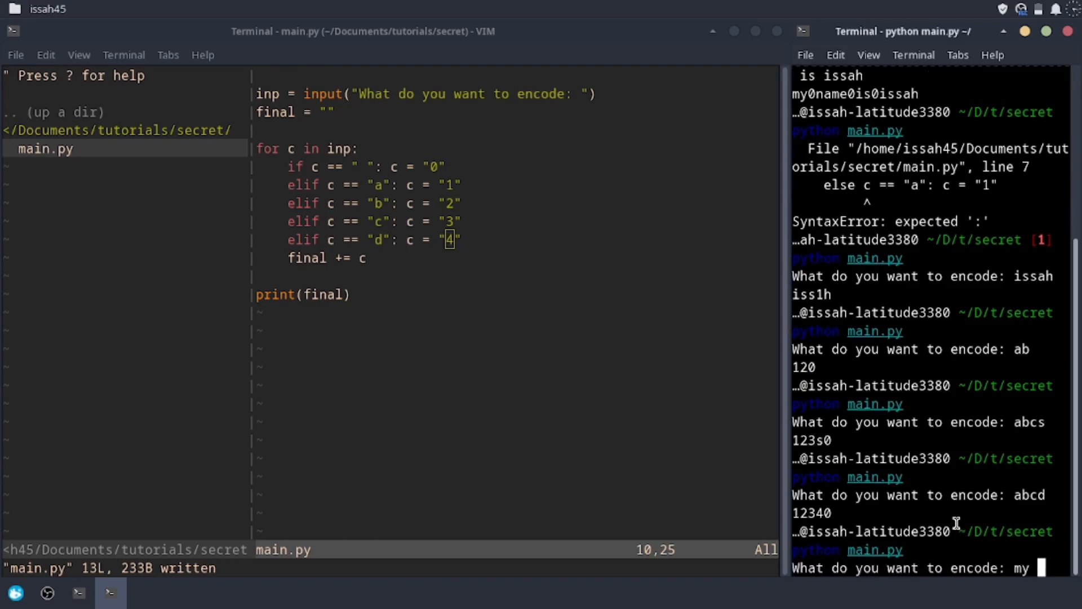
type("name is is")
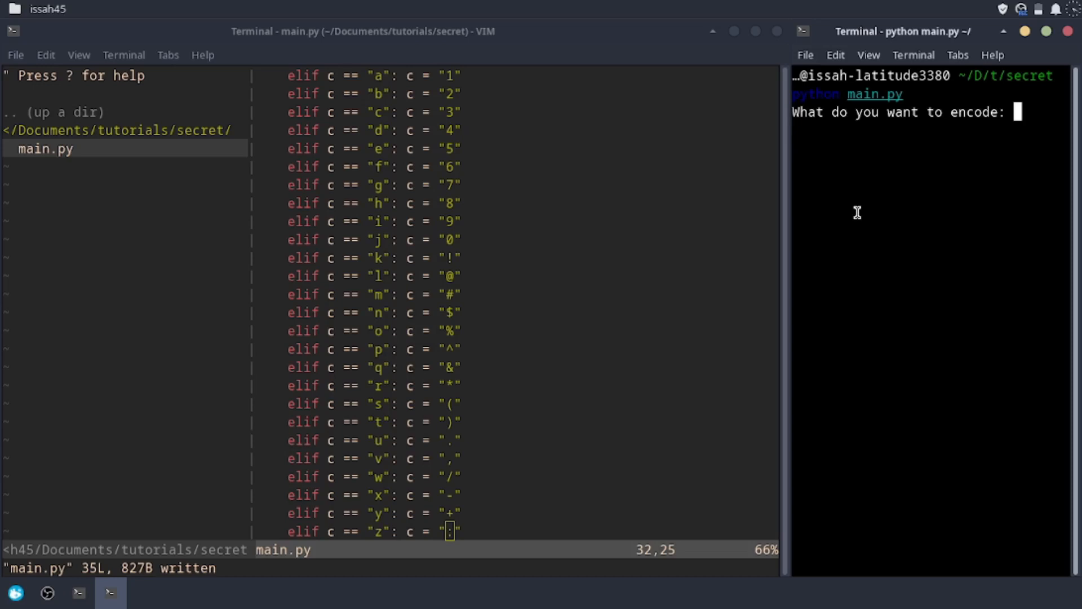
Step: Run main.py on test phrases including aaa, ddd and abcdefghijk
type("hello my name")
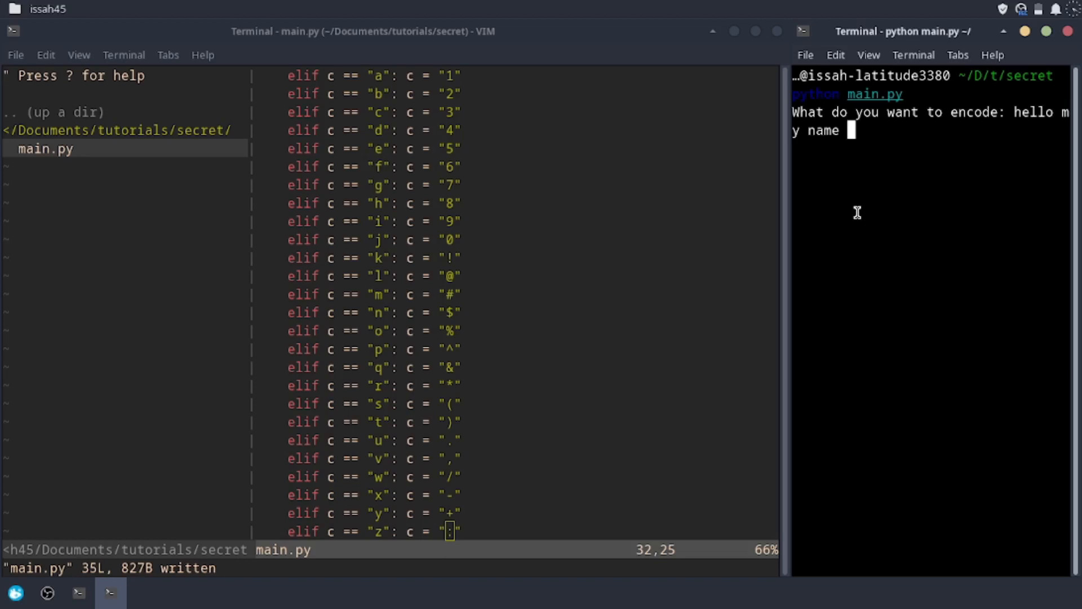
mouse_move(750, 256)
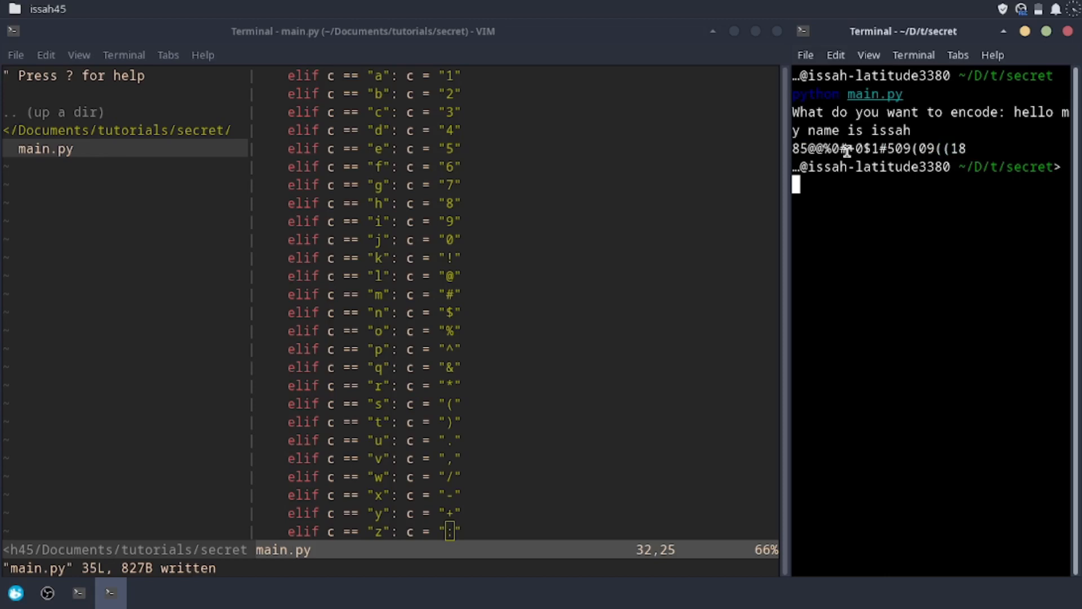
mouse_move(932, 191)
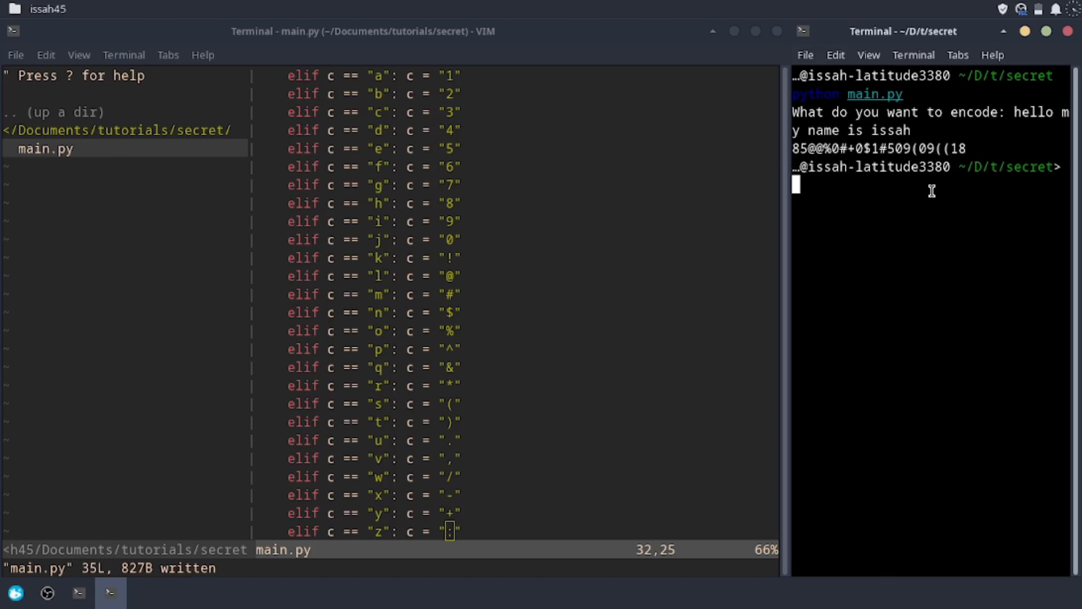
type("python main.py")
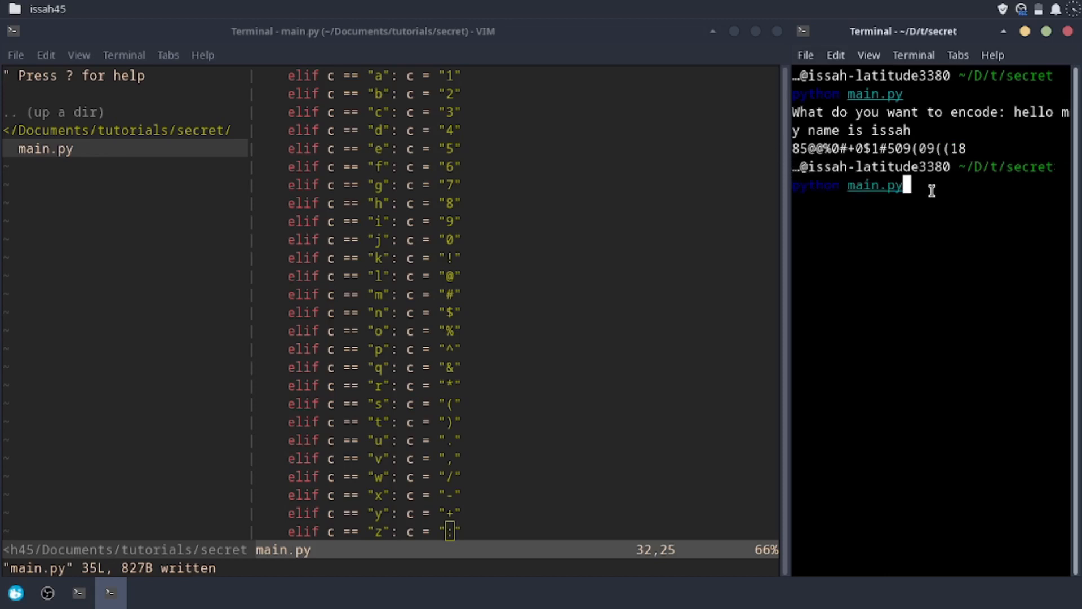
type("aaa bbb ccc")
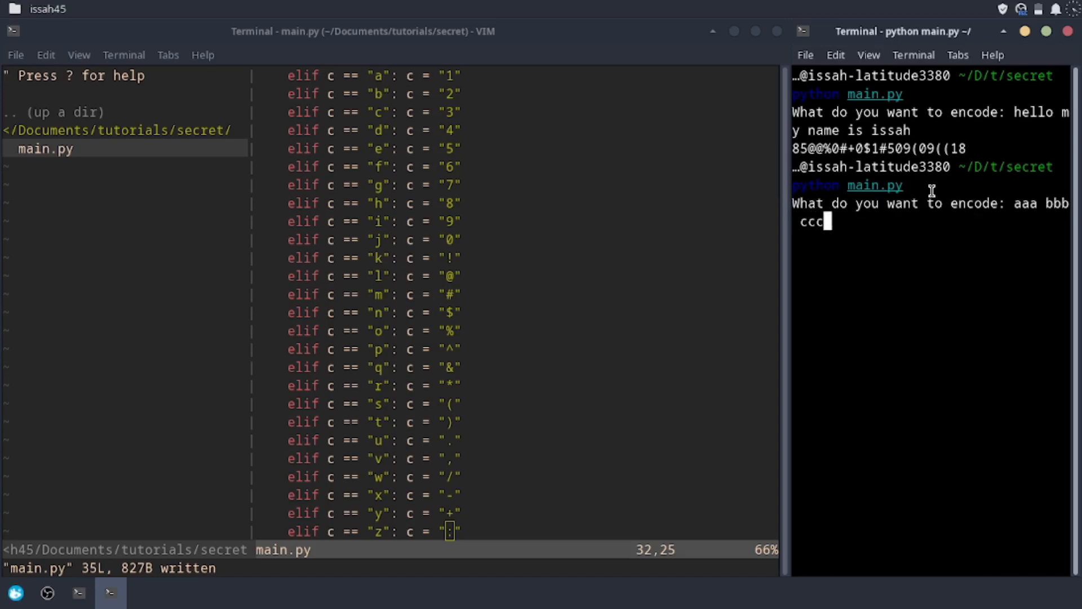
type("ddd")
type("python main.py")
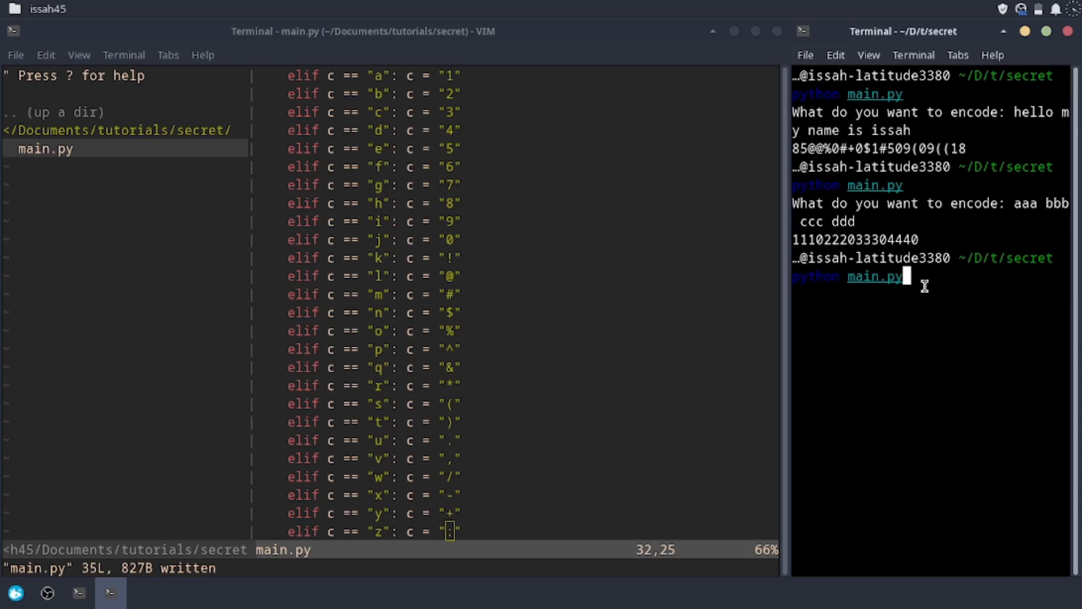
type("ab")
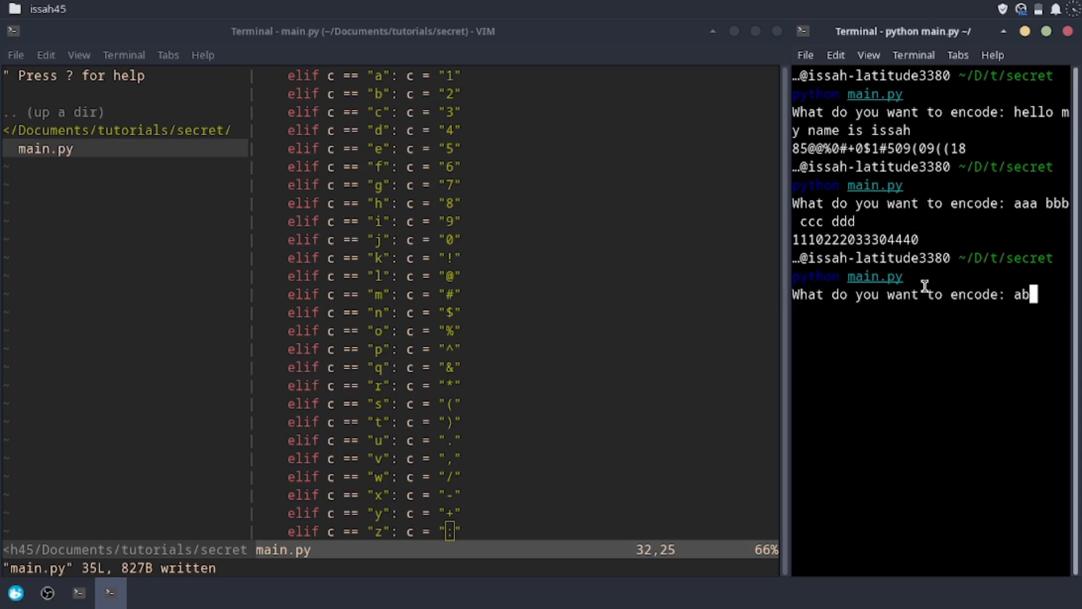
type("cdefghijk")
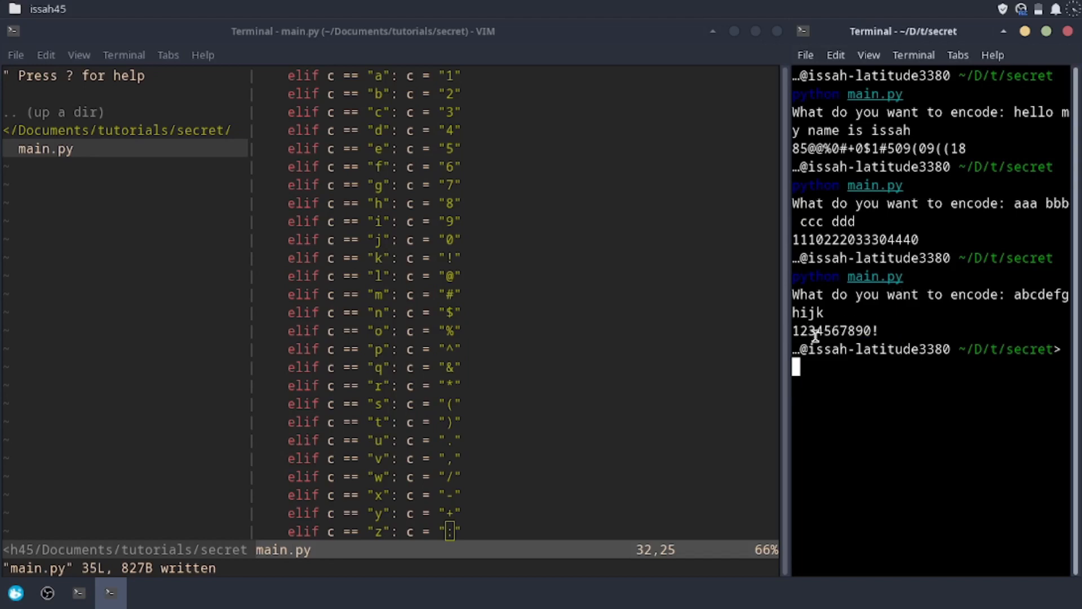
mouse_move(886, 302)
type("inp =")
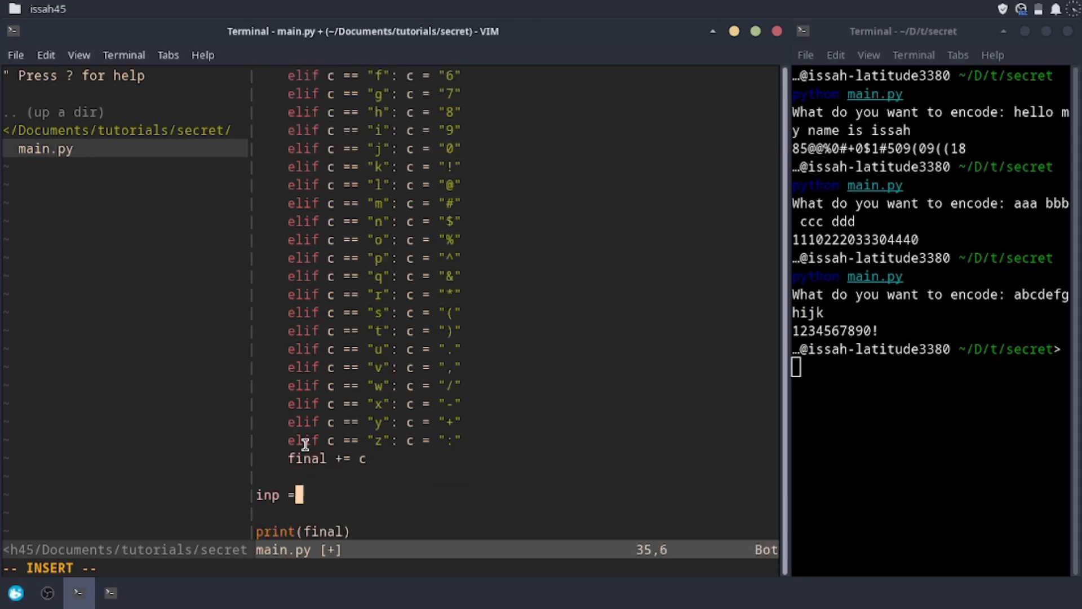
Step: Add an input asking "What do you want to decode:" and an empty final string
type("input(")
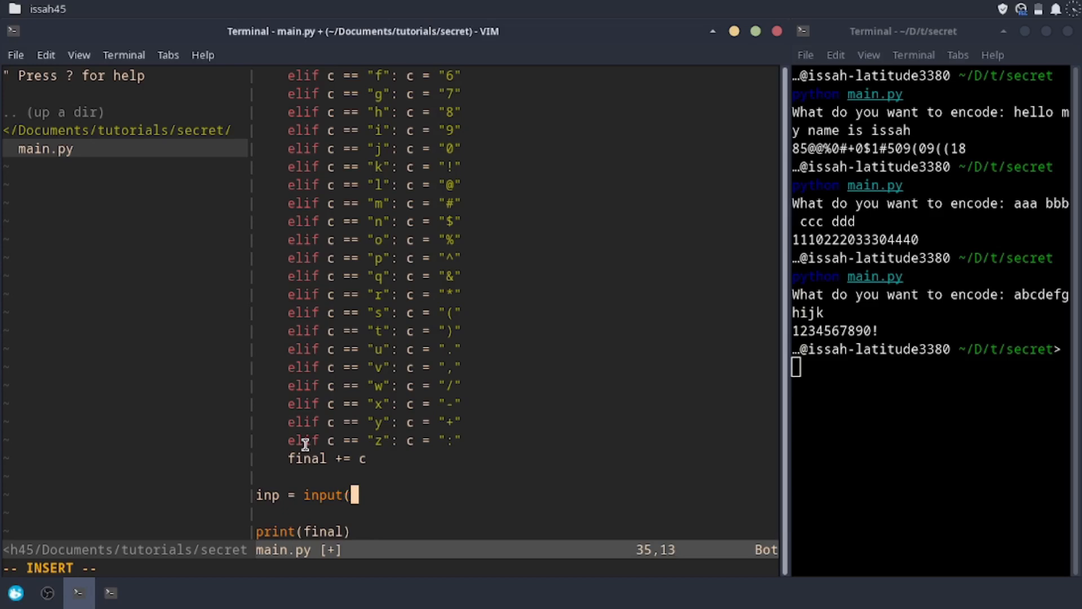
type("\"What do you want to")
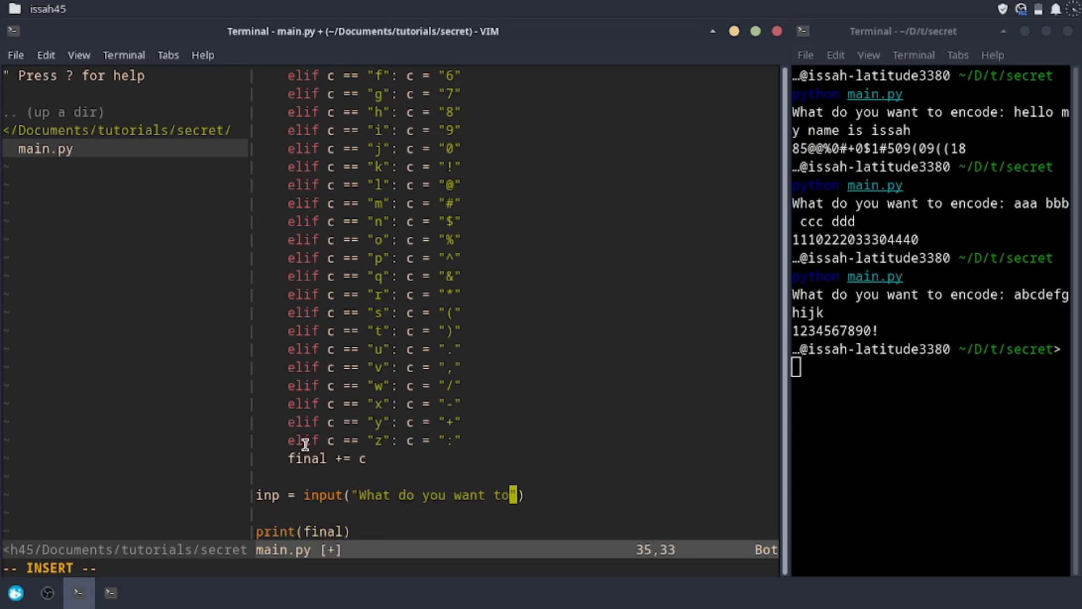
type("decode:")
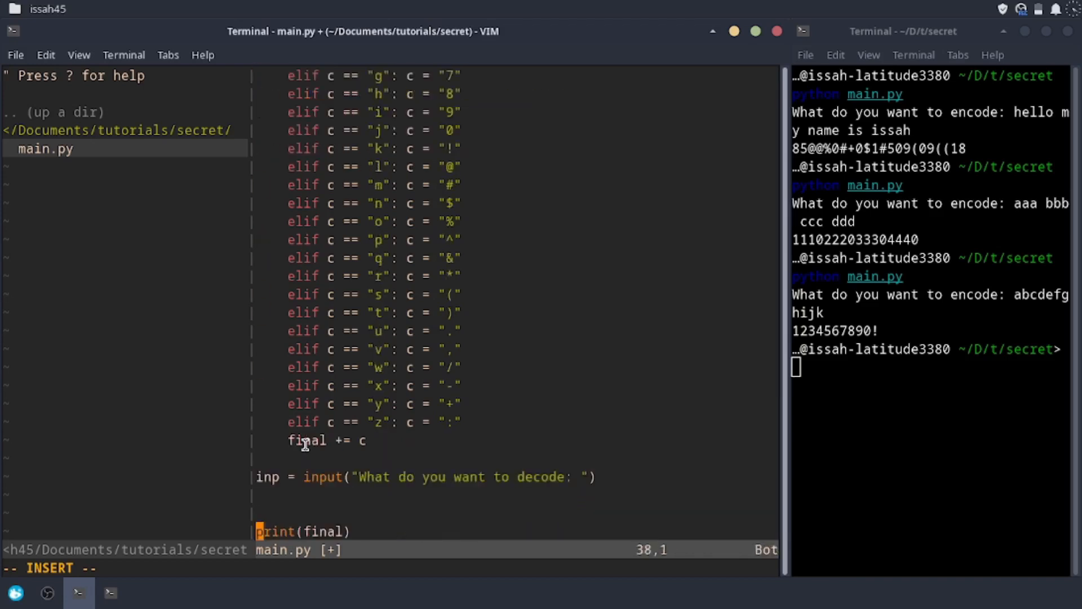
type("final =")
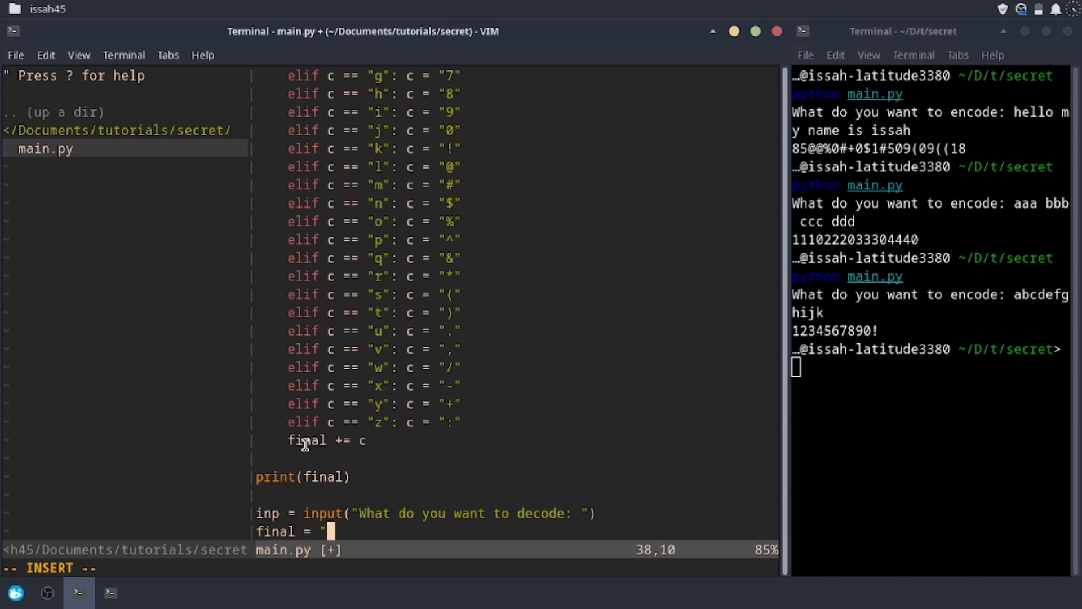
type("\"")
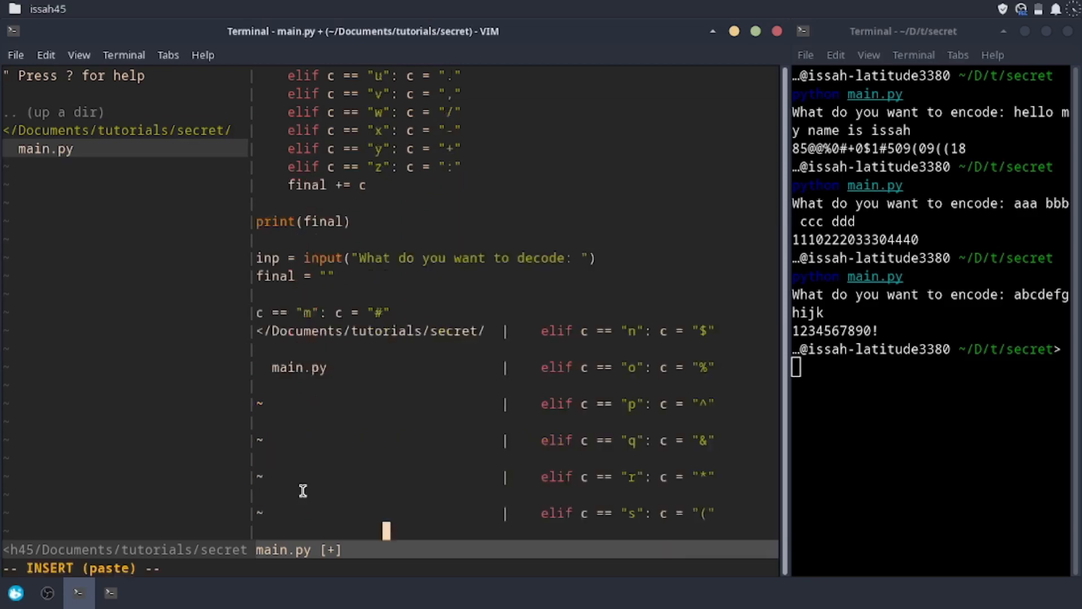
scroll("down", 3)
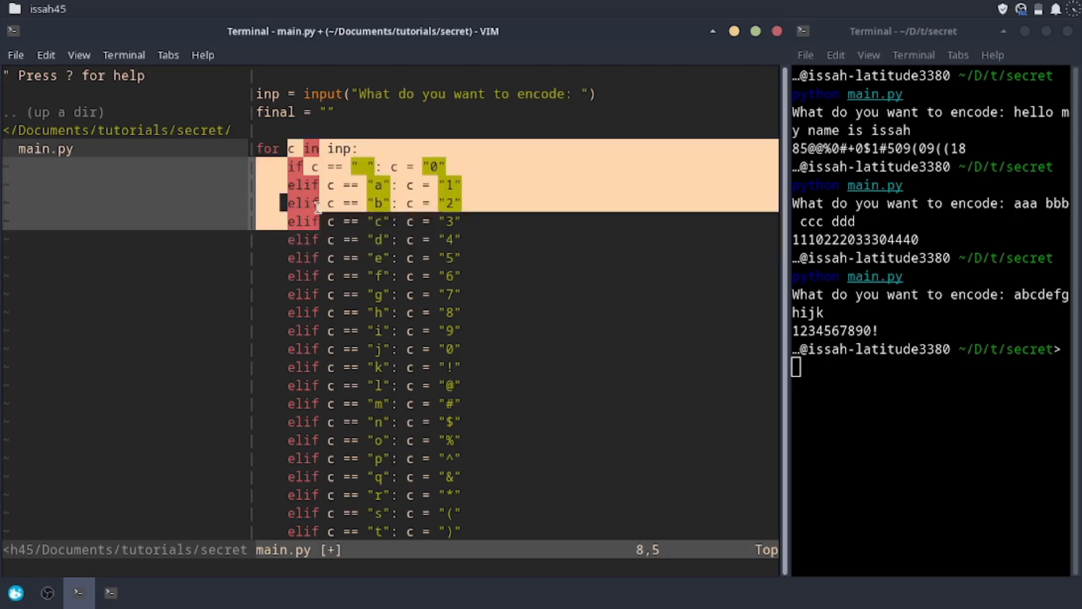
Step: Write the decoder loop for c in inp, turning "0" back into a space
key("j")
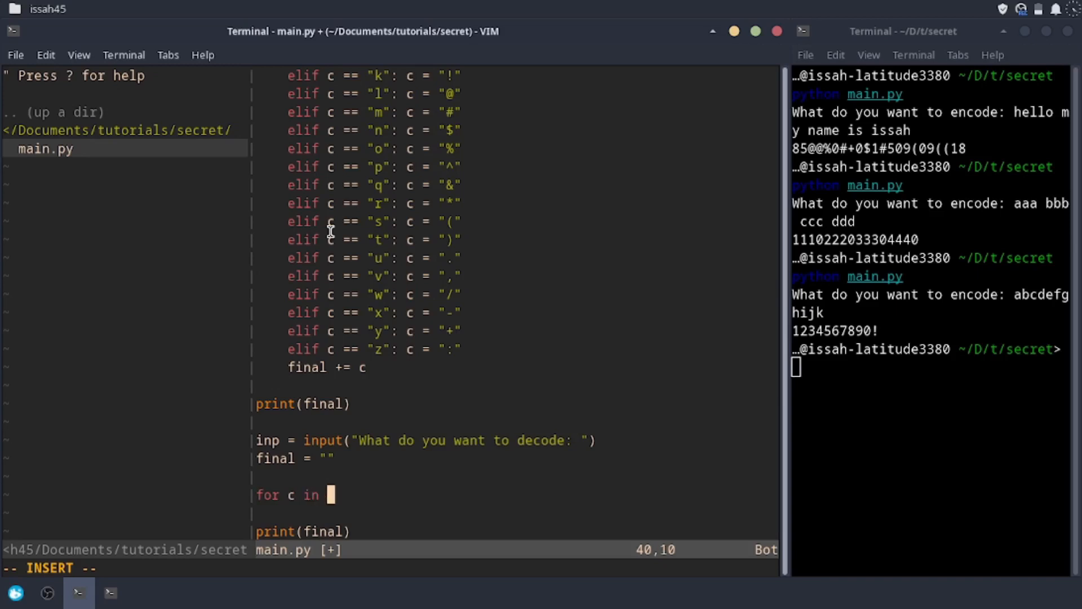
type("inp:")
type("if c ==")
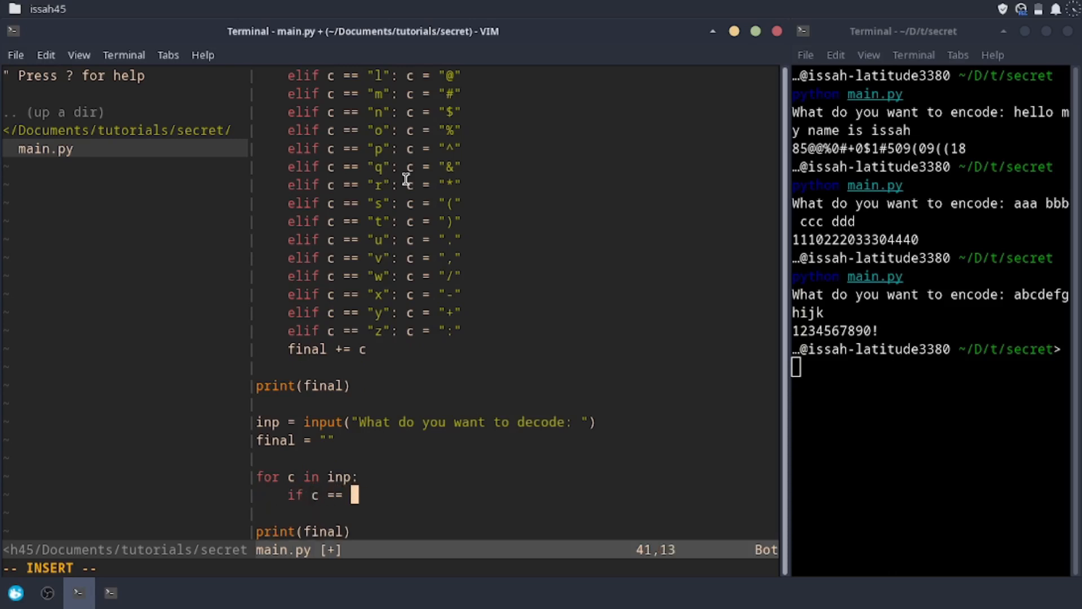
type("0")
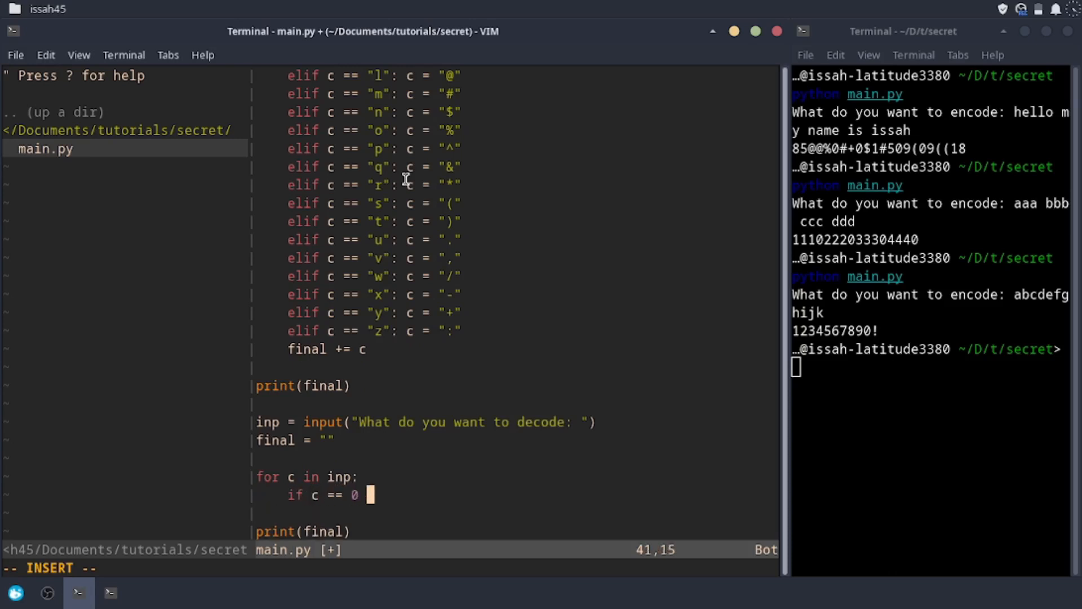
type(": c =")
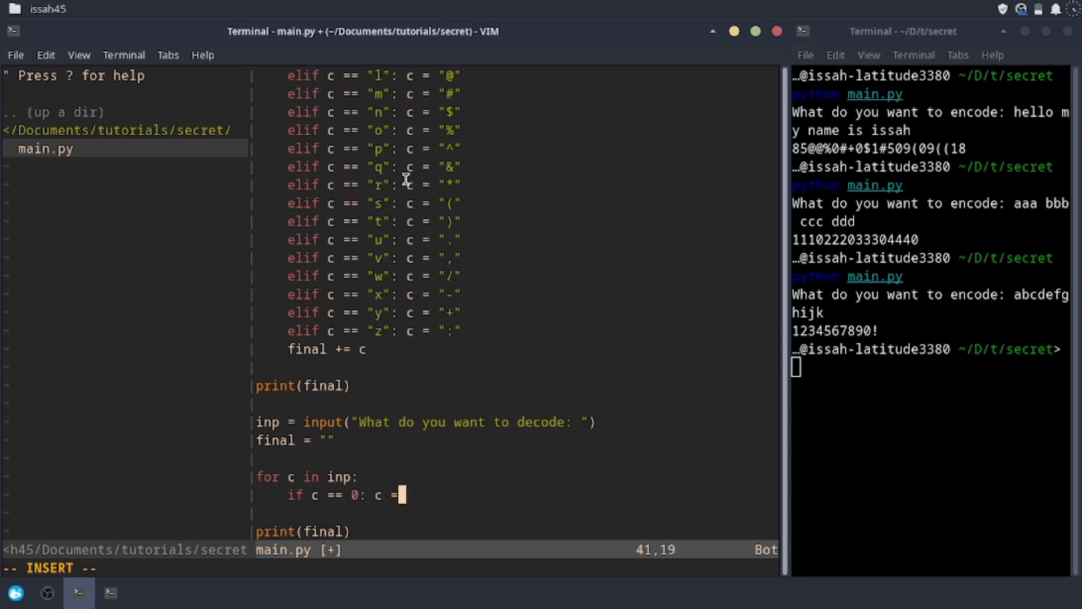
type("\"\"")
left_click(932, 367)
type("python main.py")
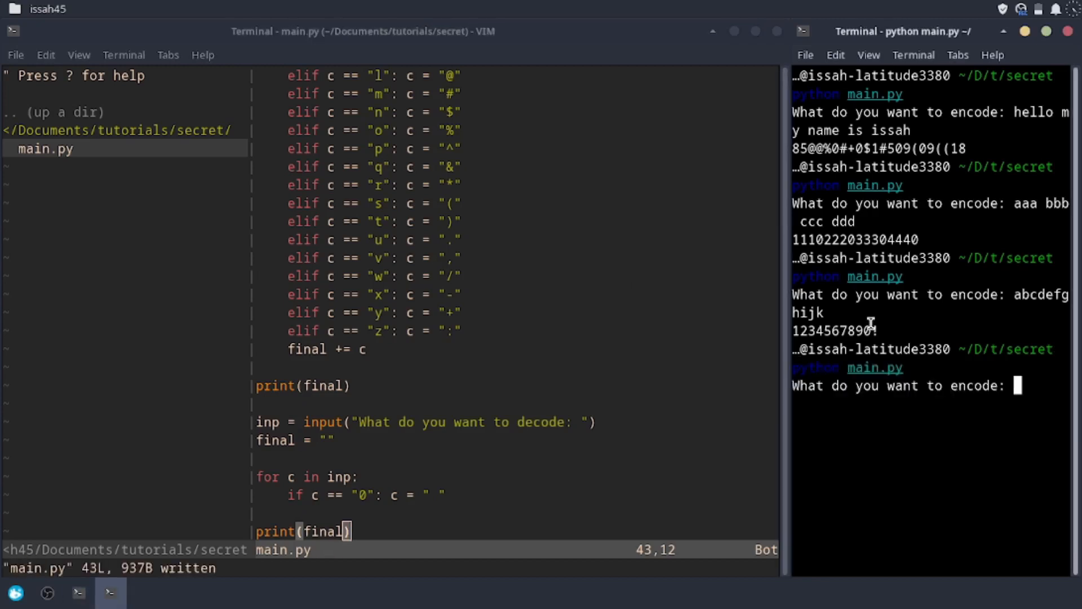
Step: Test encoding 'space bar' and save the decoder's final += c line
type("space bar")
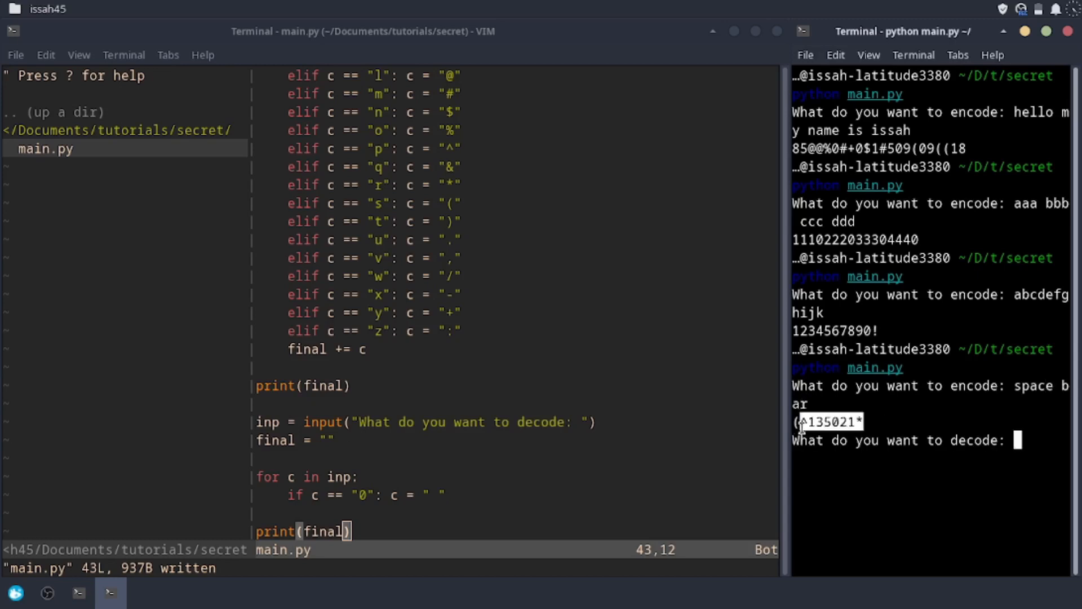
mouse_move(909, 404)
type("final +=")
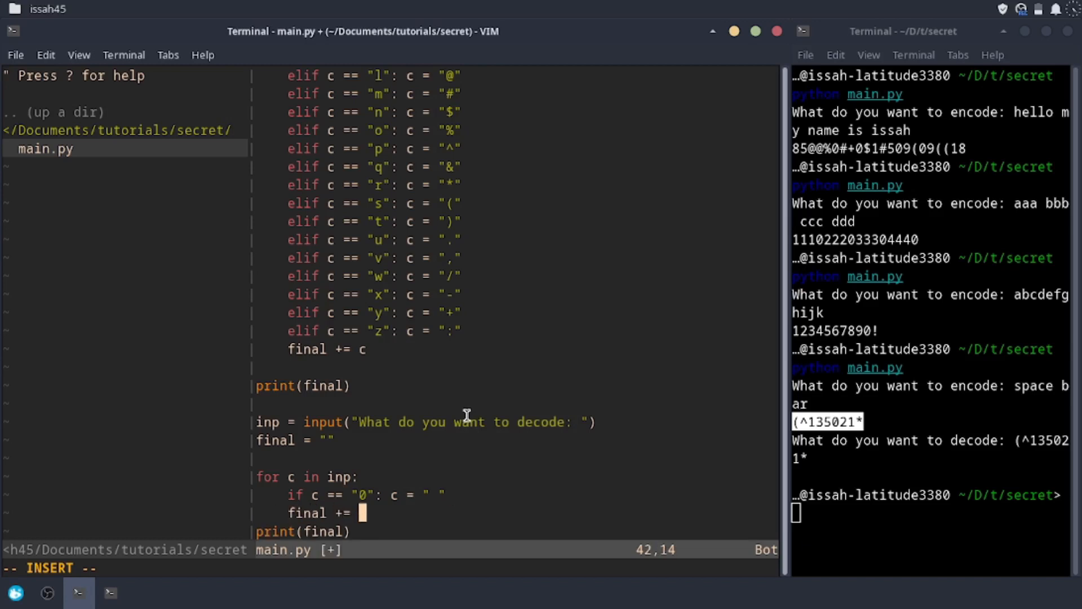
key("Escape")
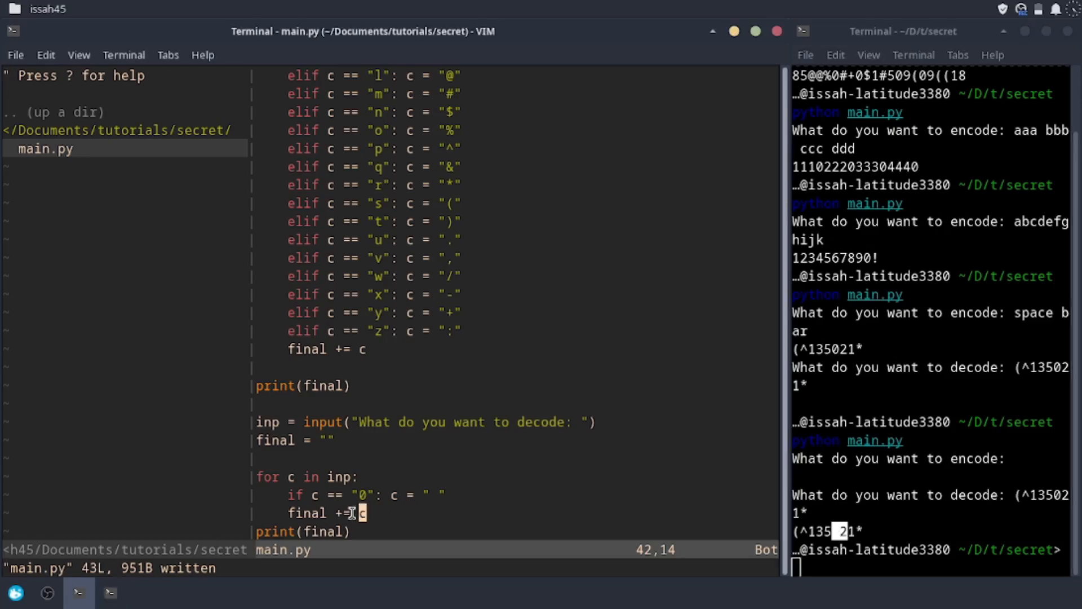
left_click(47, 592)
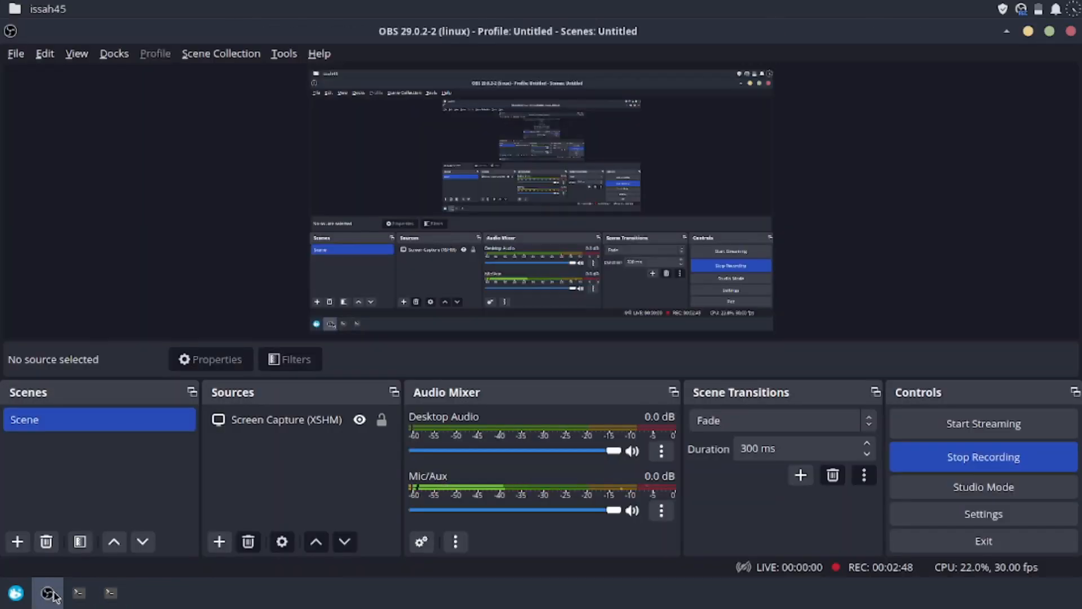
left_click(78, 592)
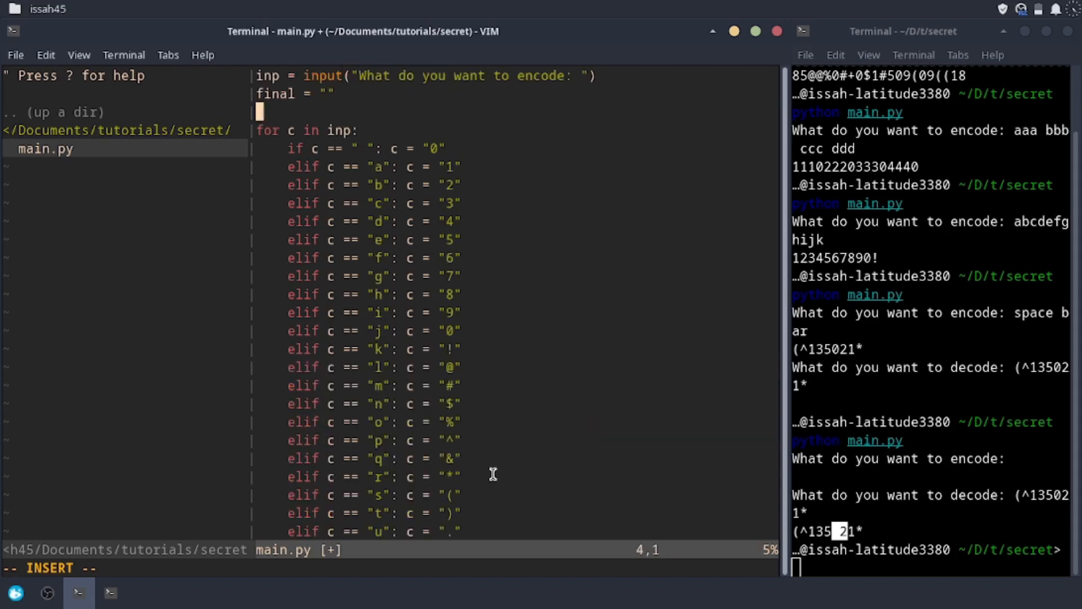
Step: Add decoder branches turning "1" into a and "2" into b
scroll("down", 3)
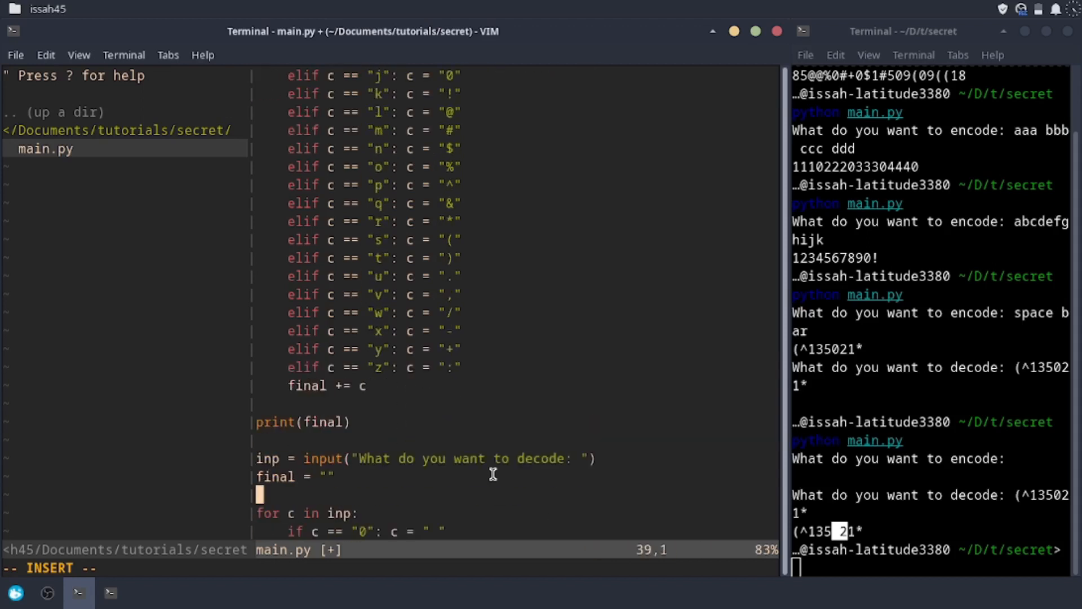
type("if c == \"1\": c = \"")
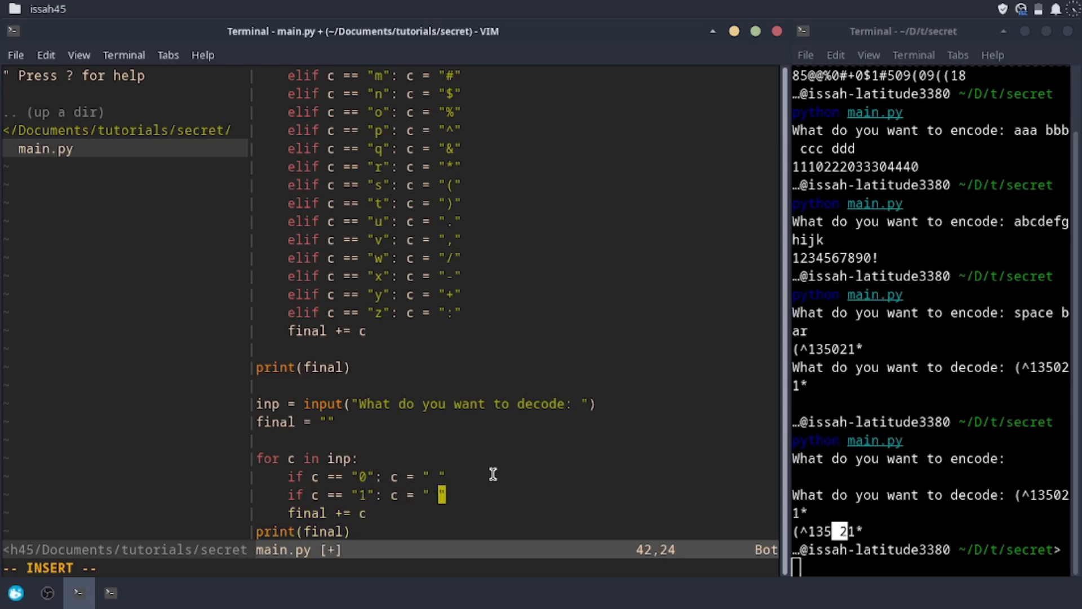
type("a")
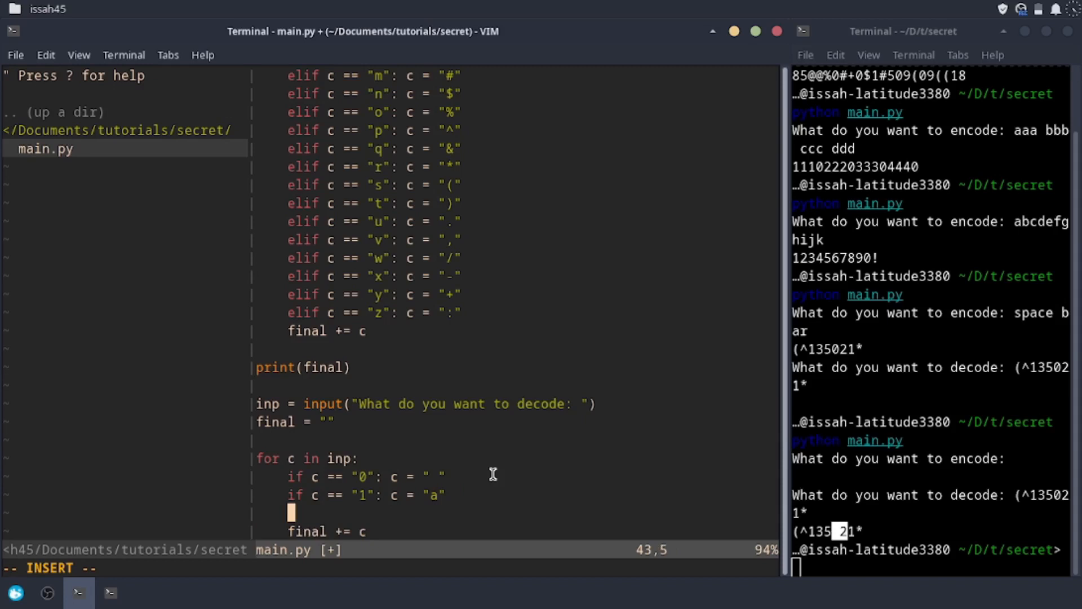
type("elif")
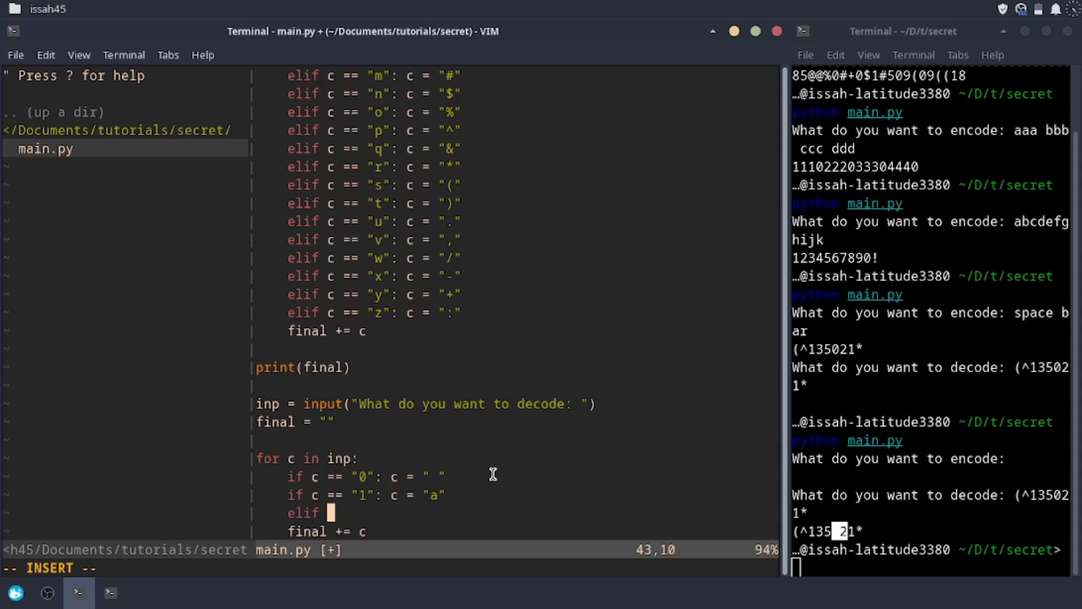
type("c == \"2\": c = \"b")
left_click(932, 567)
type("python main.py")
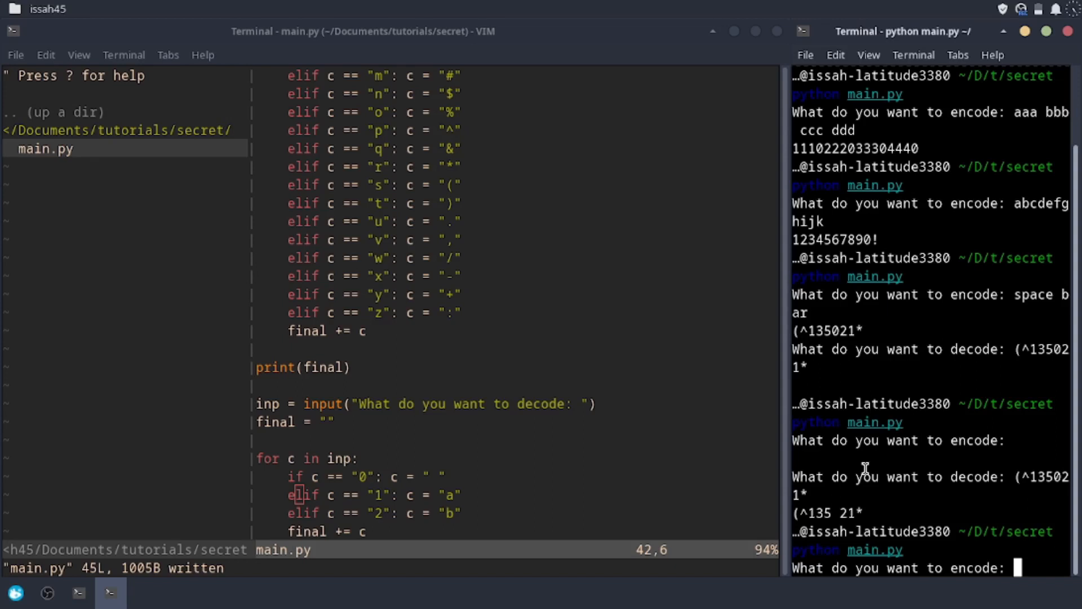
type("a")
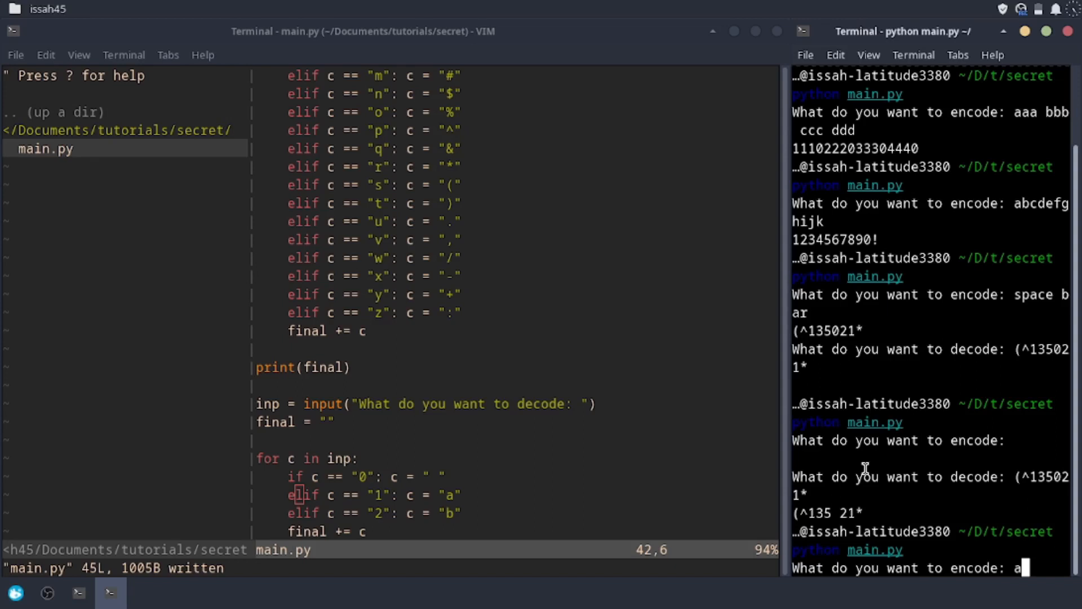
type("b cd")
type("12034")
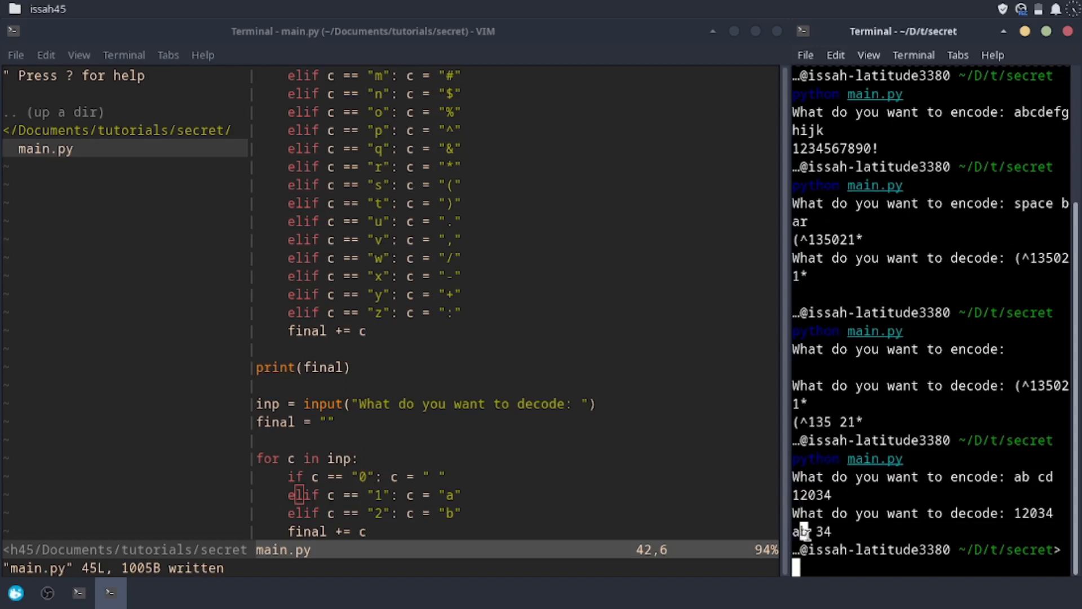
mouse_move(59, 596)
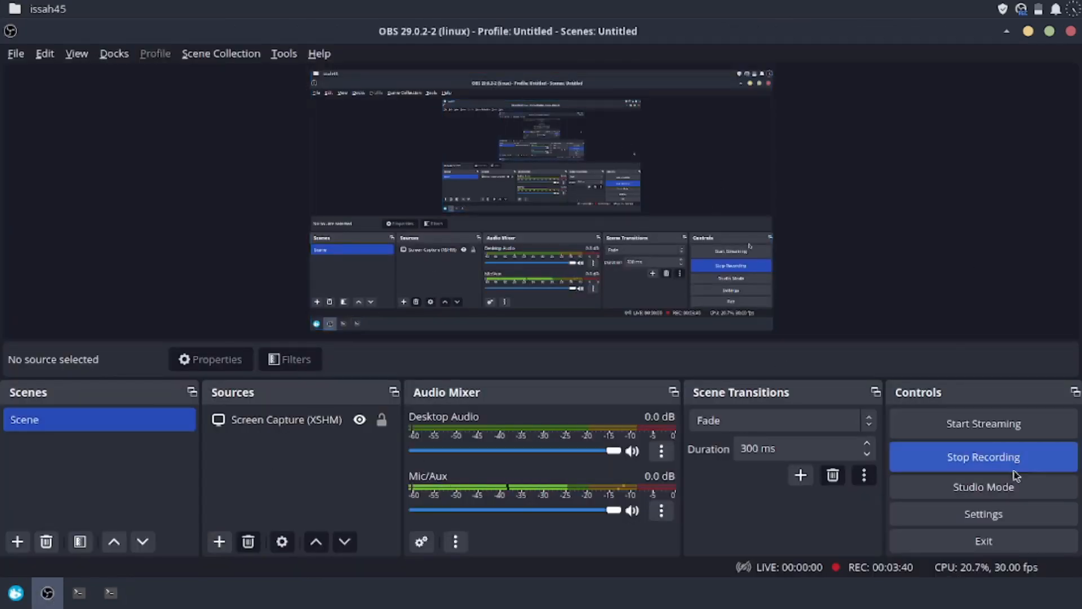
Step: Bring the Vim editor terminal with main.py back to the front
left_click(109, 593)
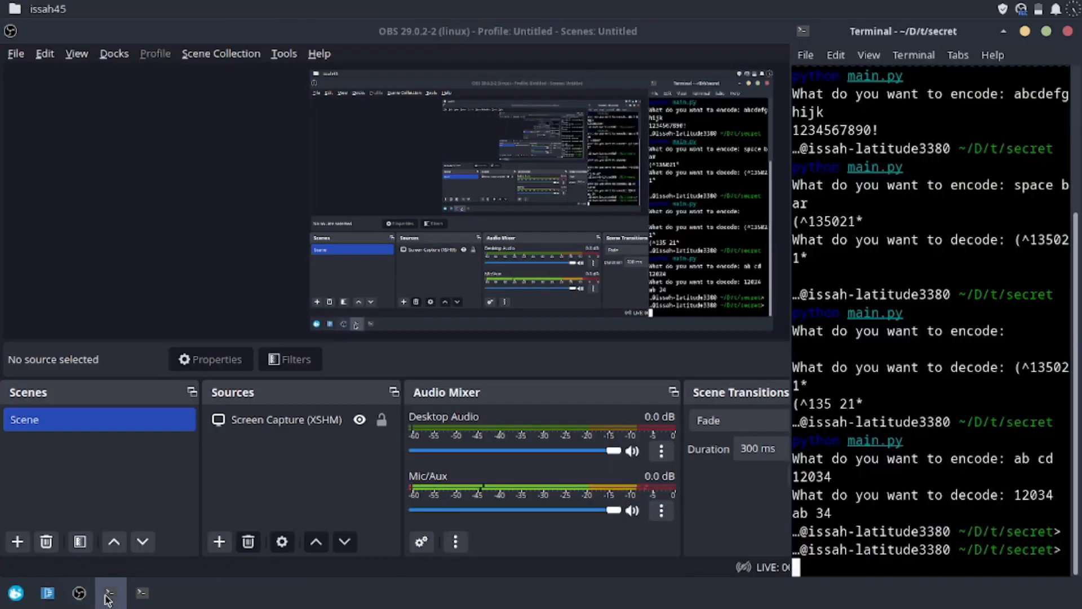
left_click(109, 593)
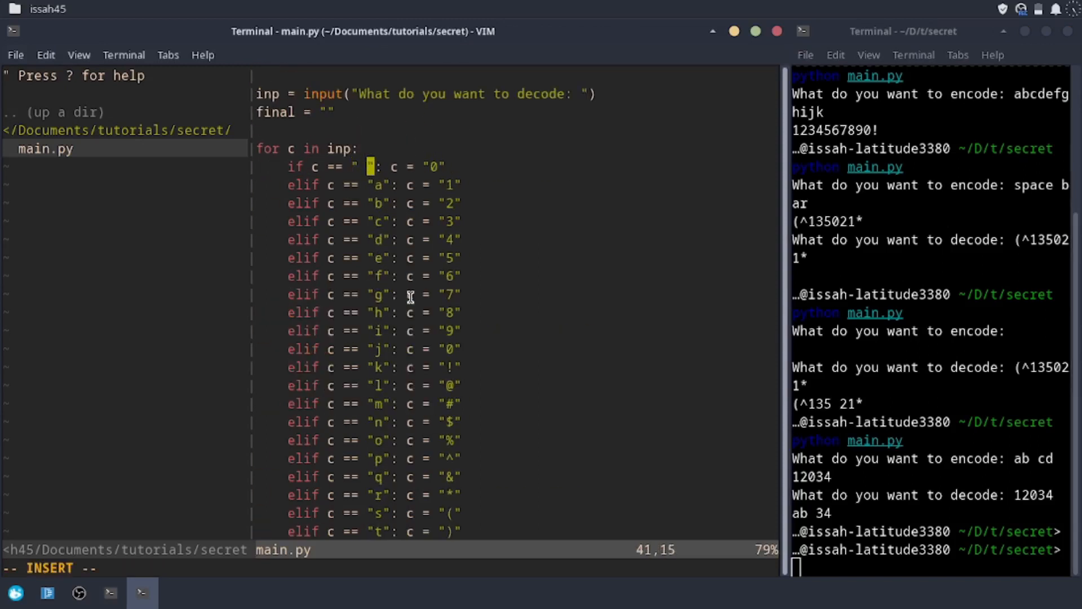
Step: Reverse each pasted mapping into digit-and-symbol-to-letter decoding, then test decoding 85@%0#1$9!( to 'helo maniks'
type("0")
left_click(375, 221)
type("3")
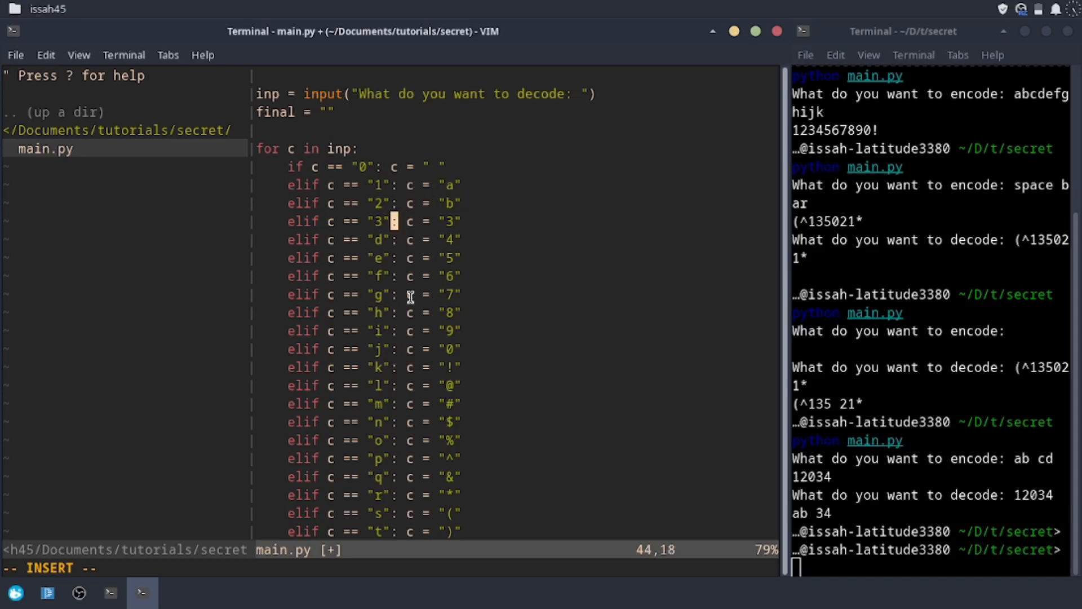
type("c")
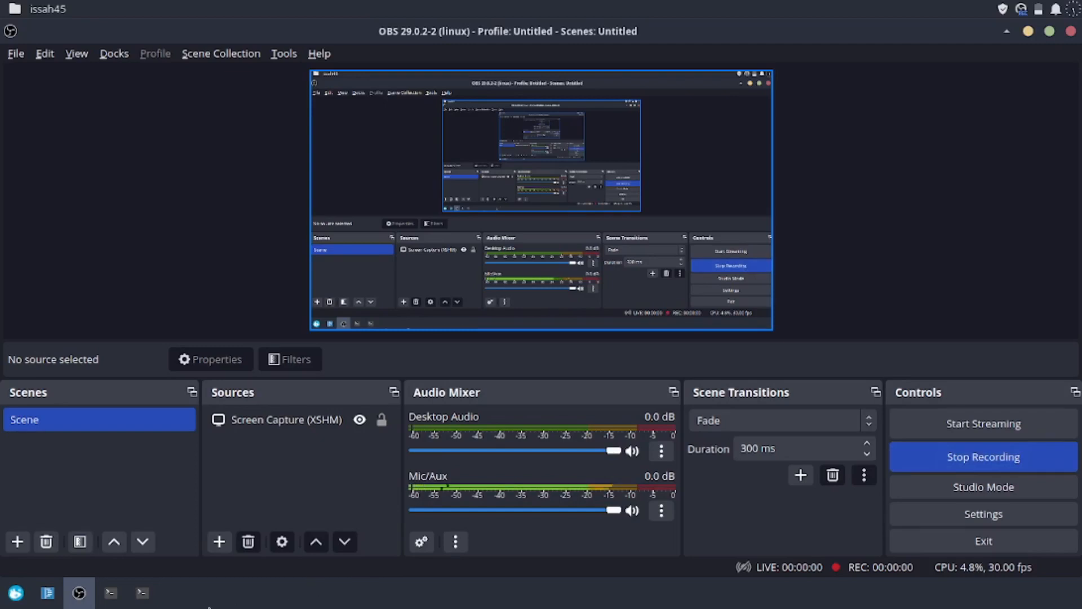
left_click(142, 592)
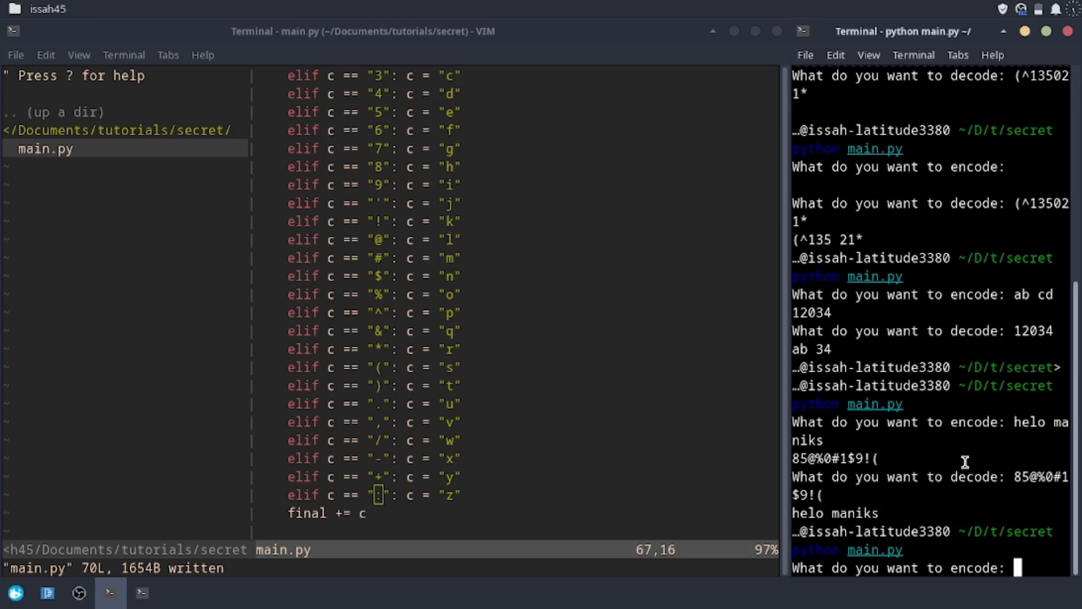
Step: Round-trip 'hello my name is issah' through encode and decode, then rerun python main.py
type("hello my name is issah")
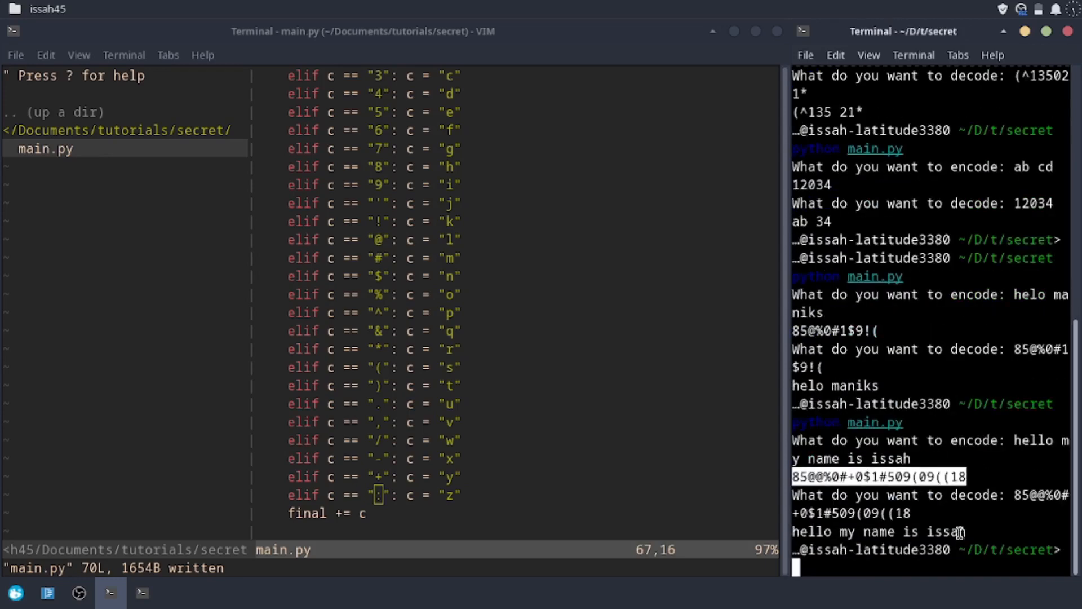
type("python main.py")
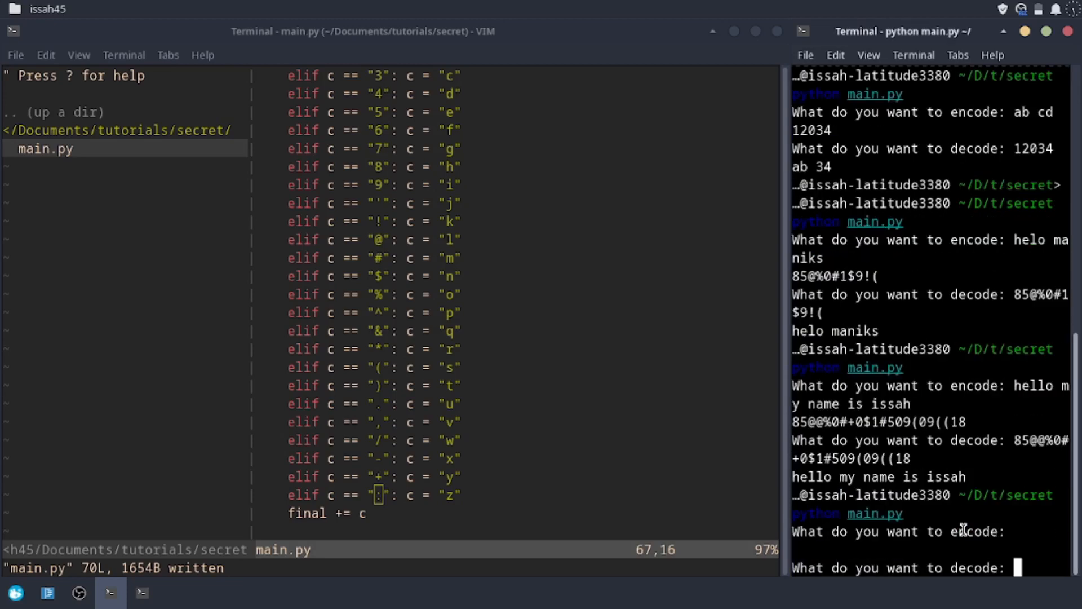
Step: Decode !$*^@!2393895,./ to 'knrplkbcichievuw', then enter 85@ at another run's decode prompt
type("!$*^@!2393895,./")
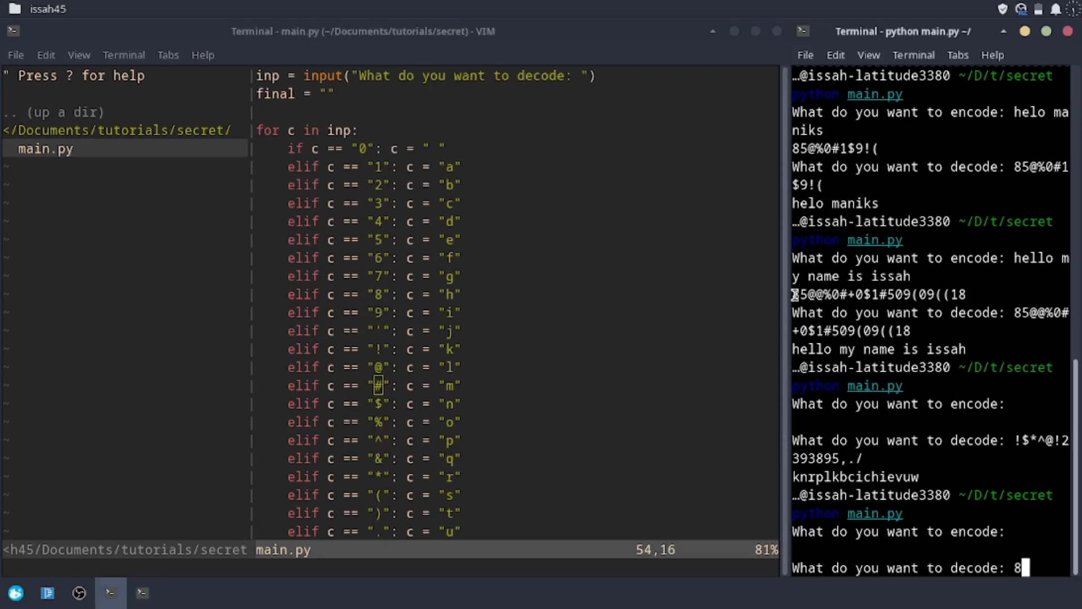
type("5")
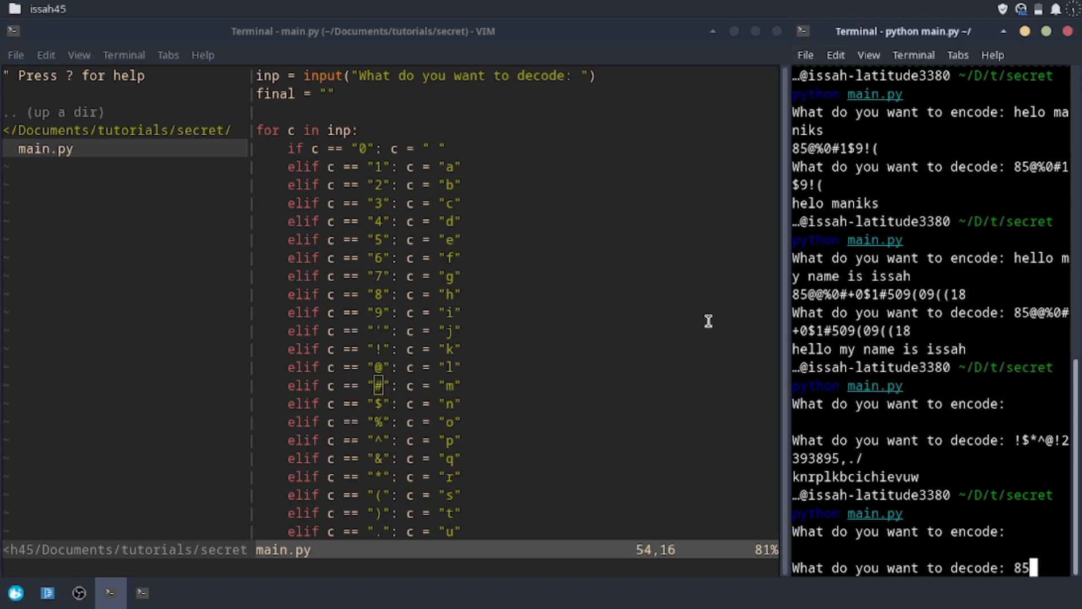
type("@")
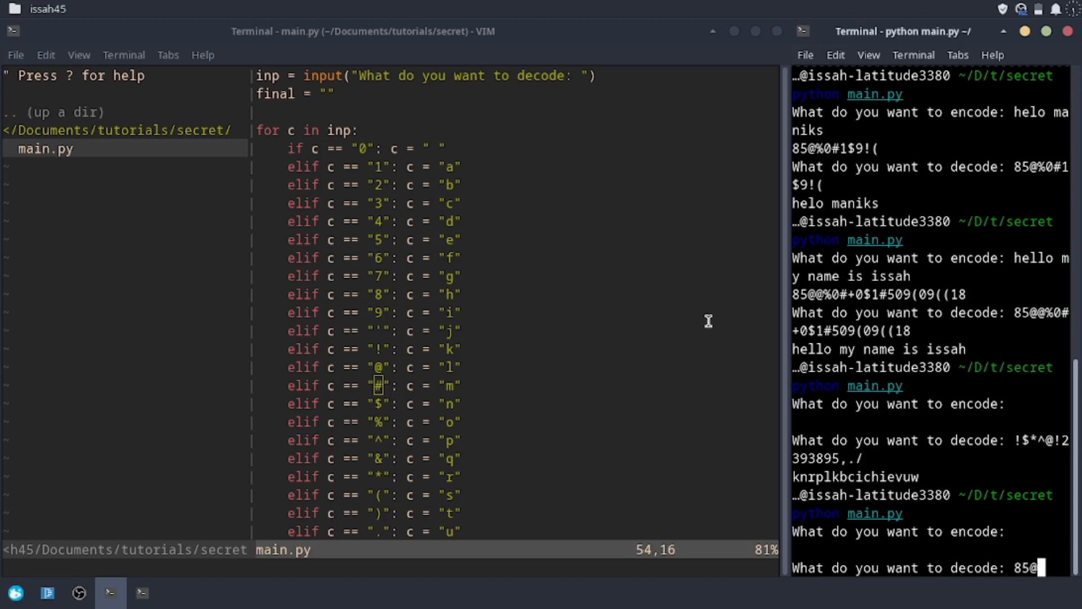